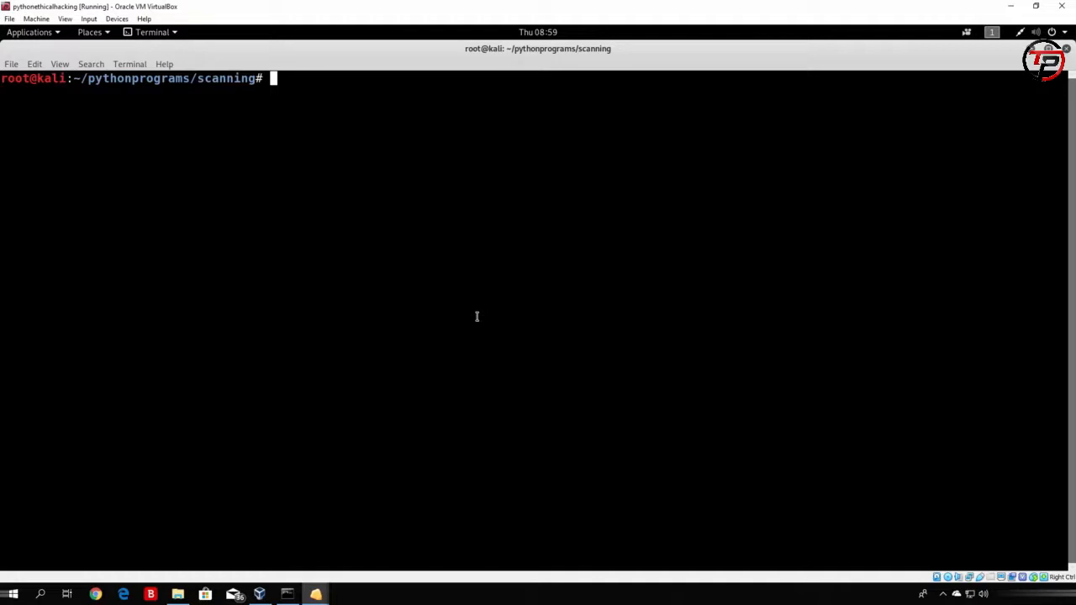
mouse_move(459, 365)
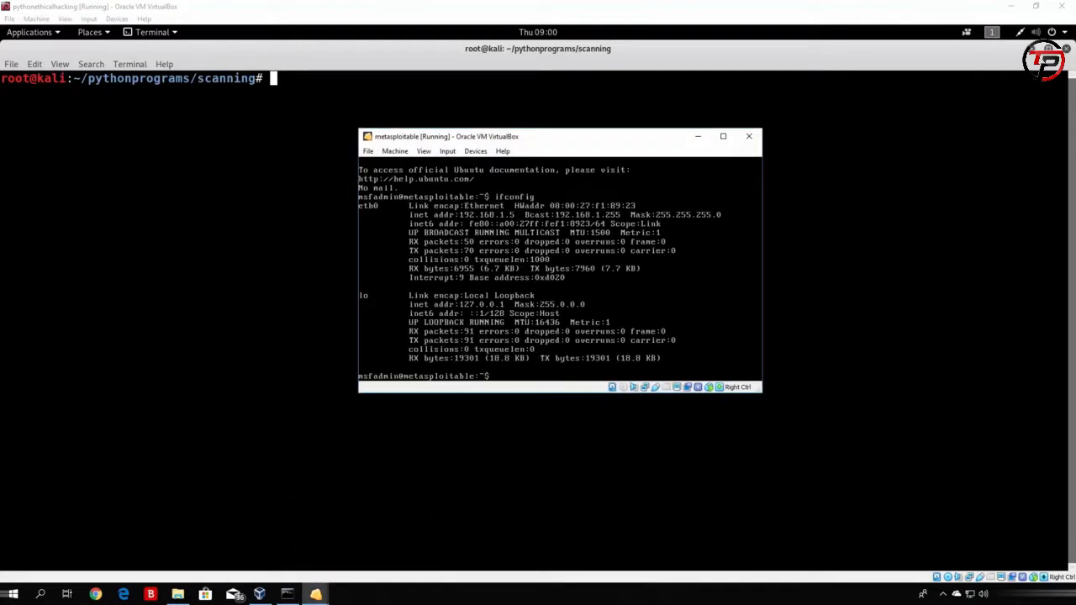
Run ifconfig on the Metasploitable VM to show eth0's address 192.168.1.5
text(ifconfig)
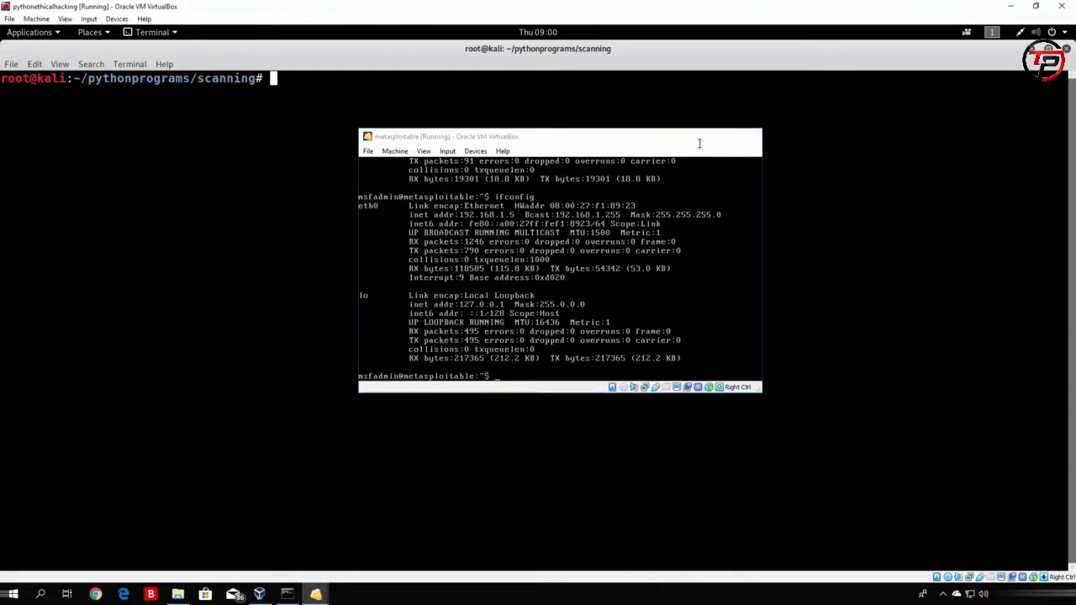
After a failed 'shh' typo, run ssh 192.168.1.5 up to the fingerprint prompt
text(shh)
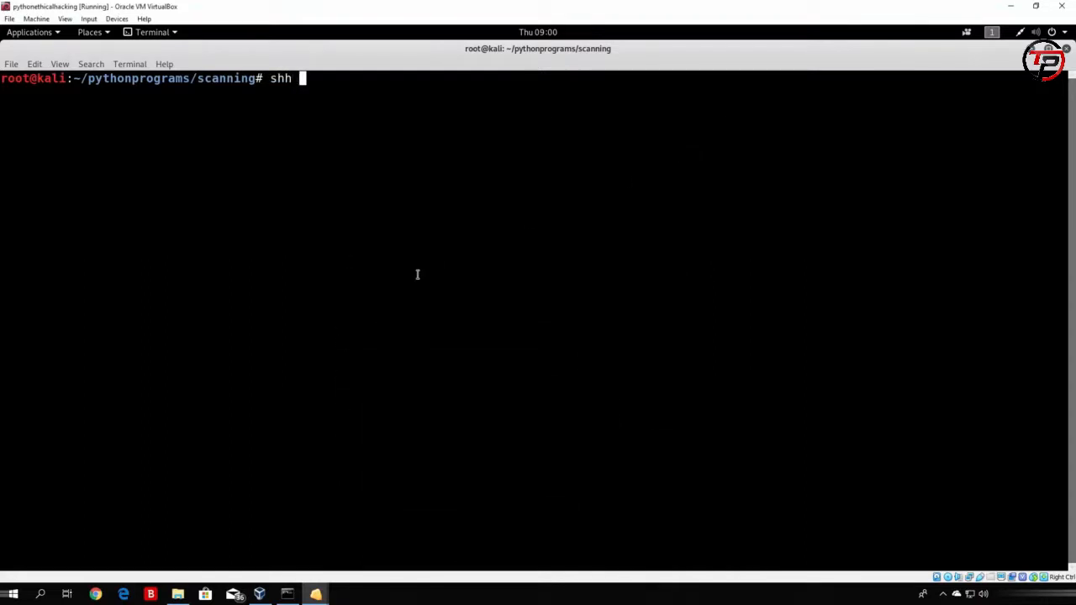
text(192.168.1.5)
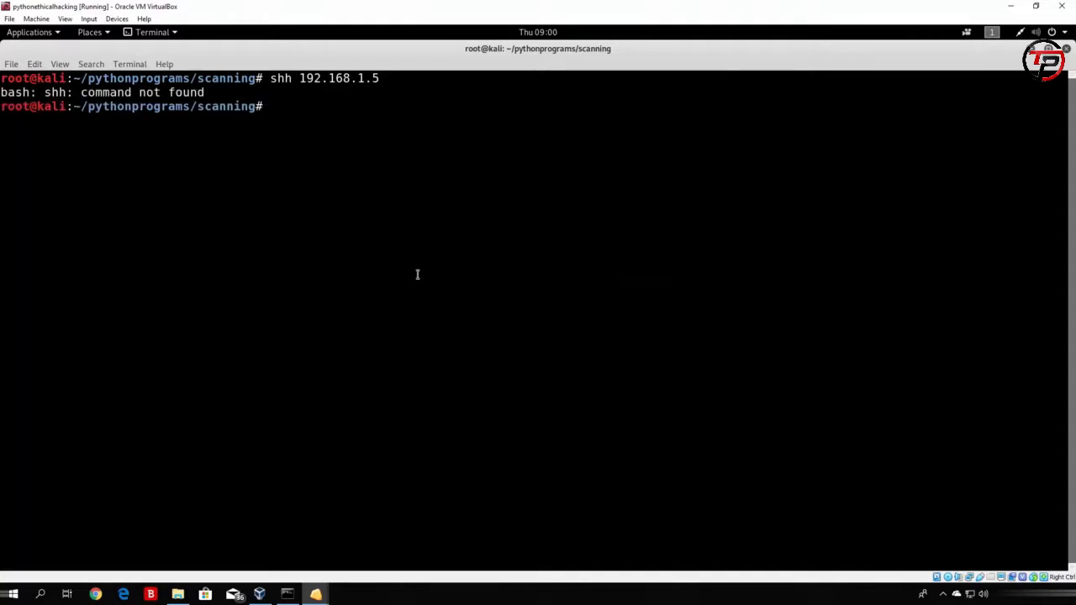
text(s)
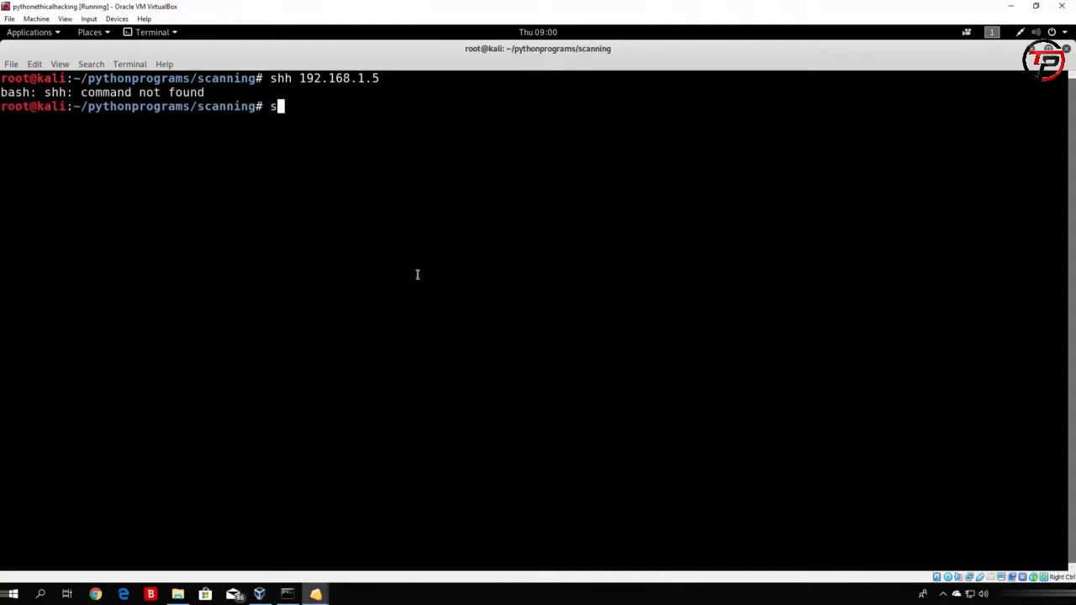
text(sh)
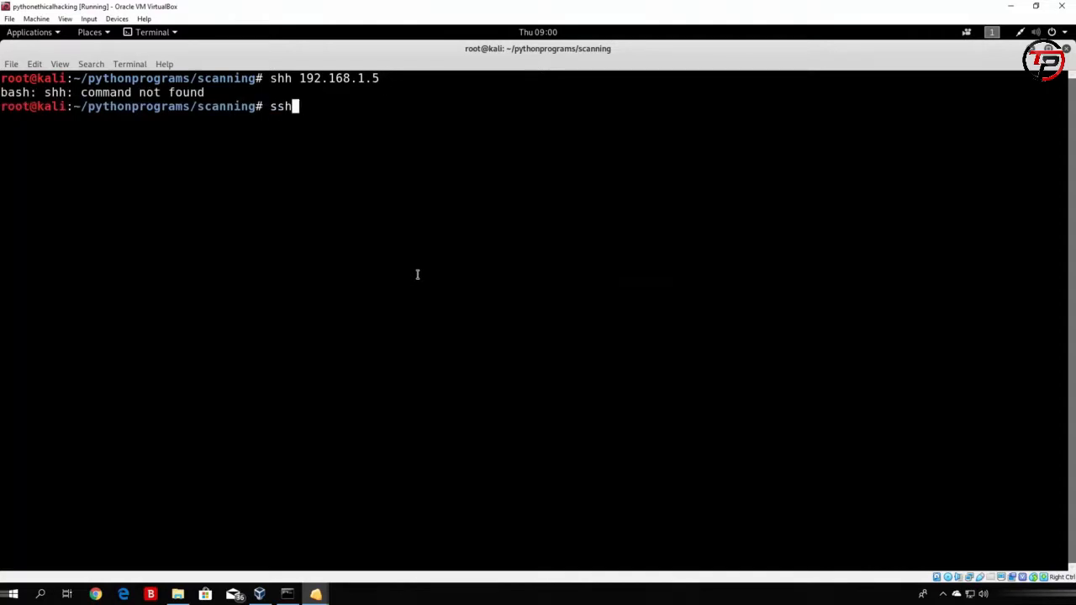
text(192.16)
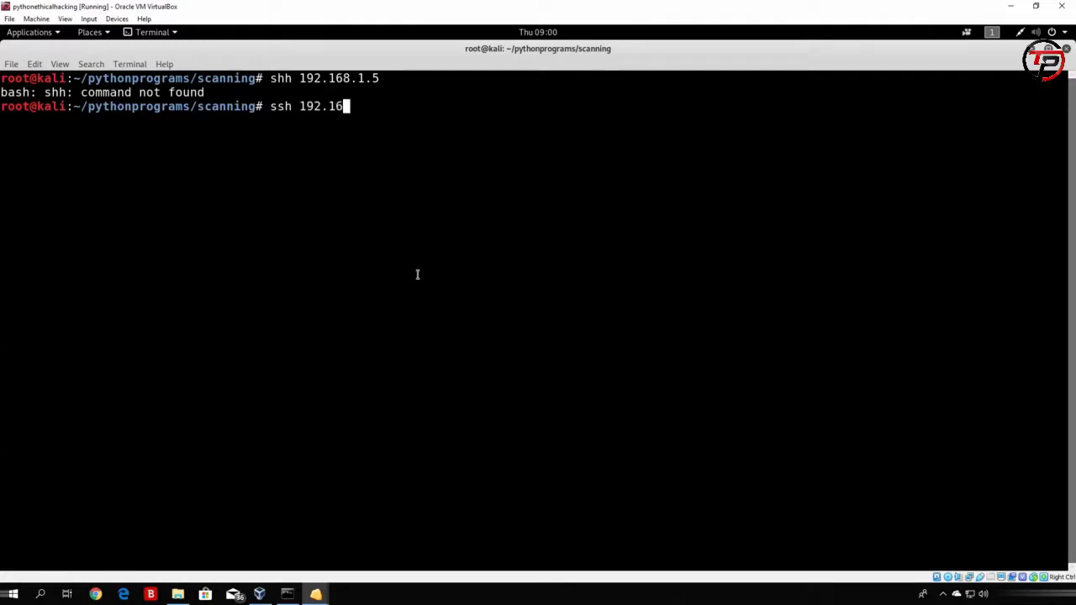
text(8.1.5)
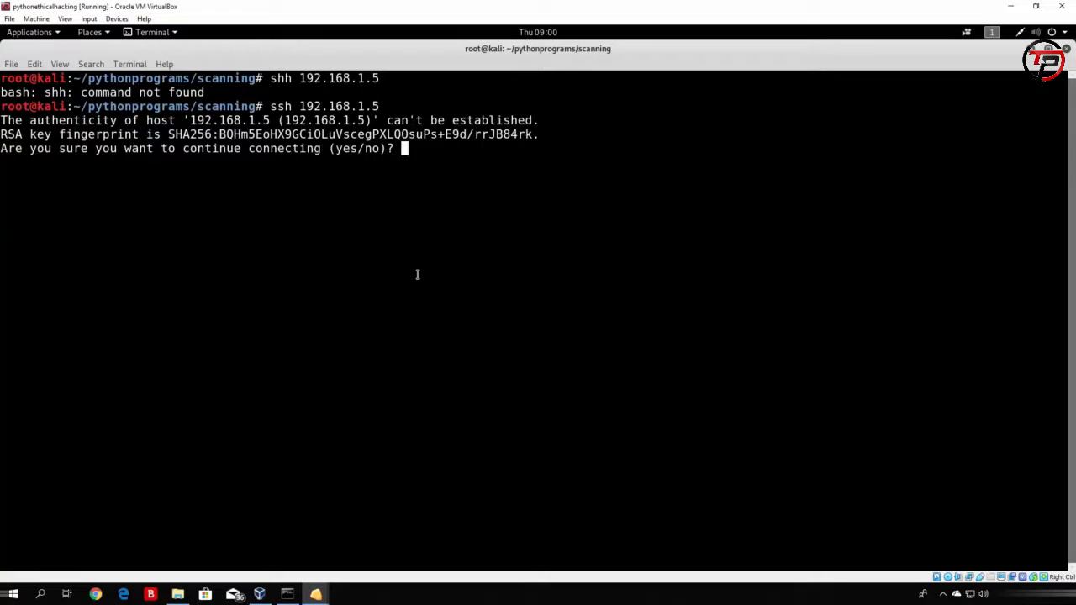
mouse_move(293, 169)
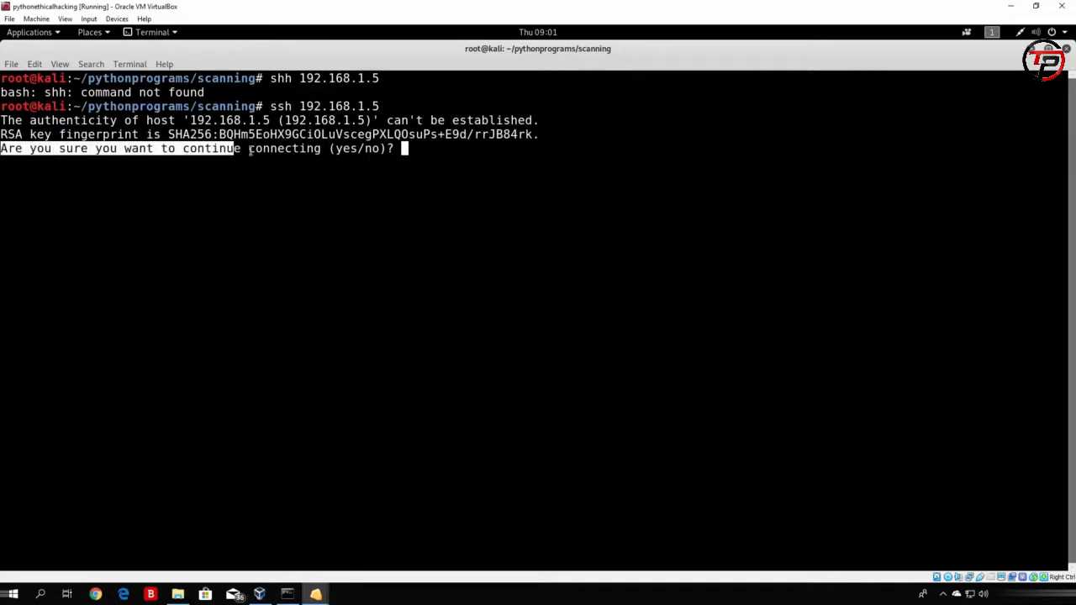
mouse_move(401, 148)
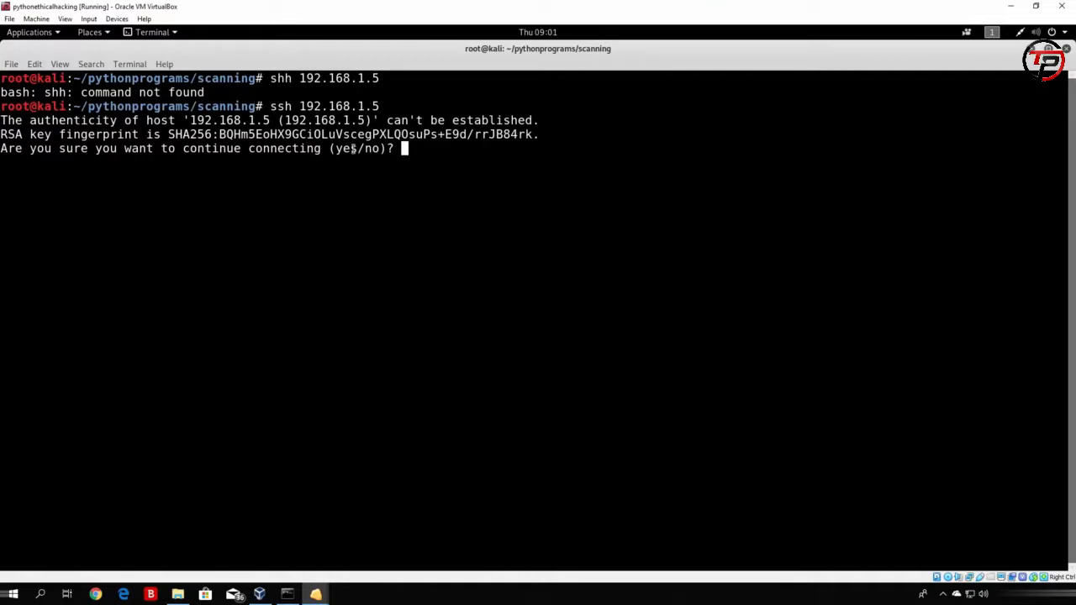
Accept the host key with 'yes' and try root passwords until Permission denied
text(yes)
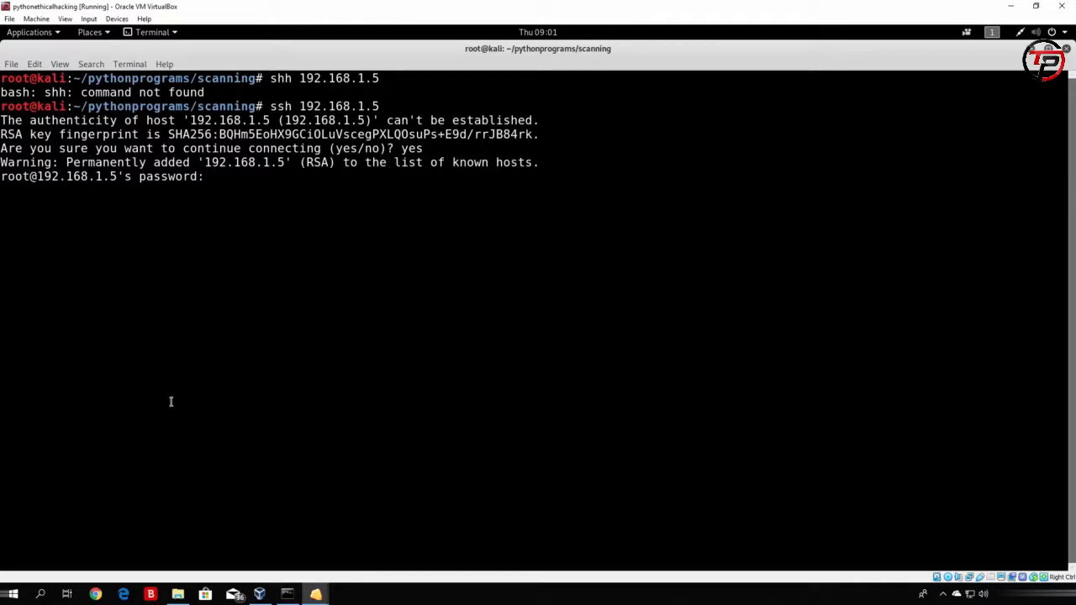
mouse_move(191, 212)
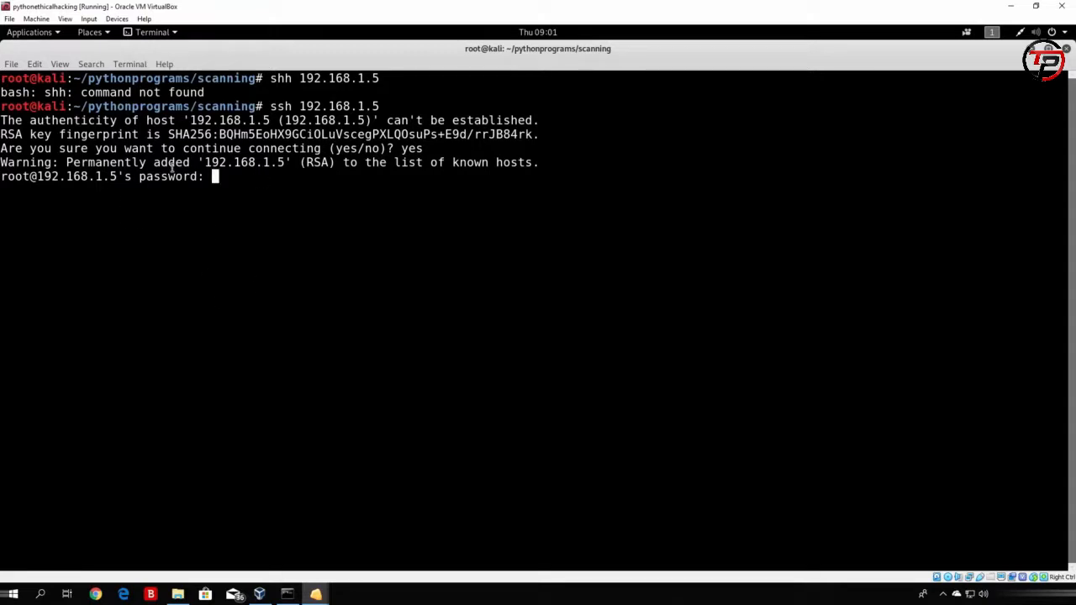
mouse_move(141, 188)
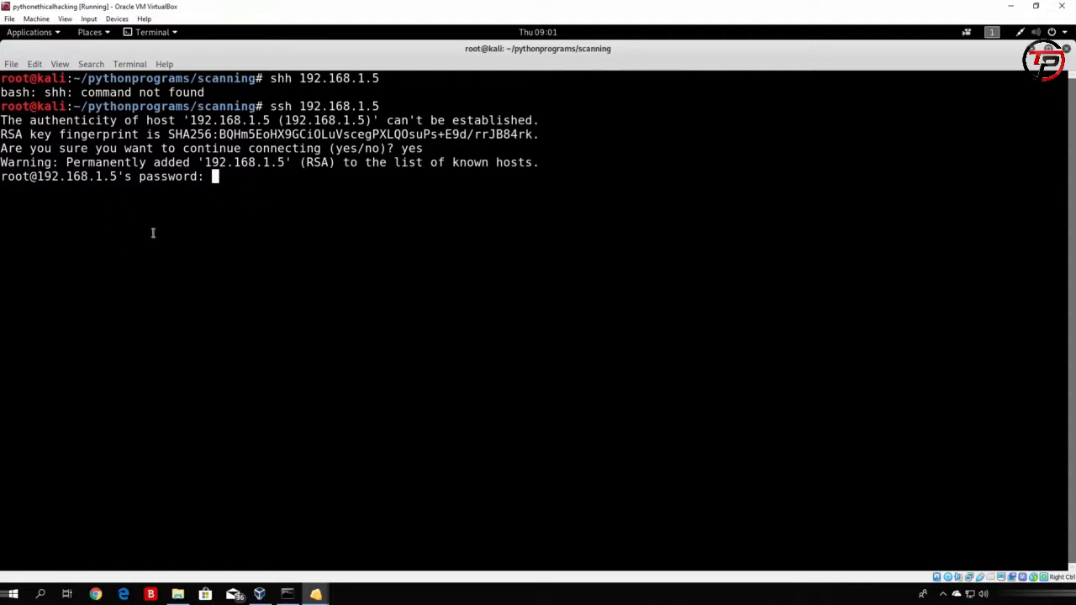
mouse_move(204, 218)
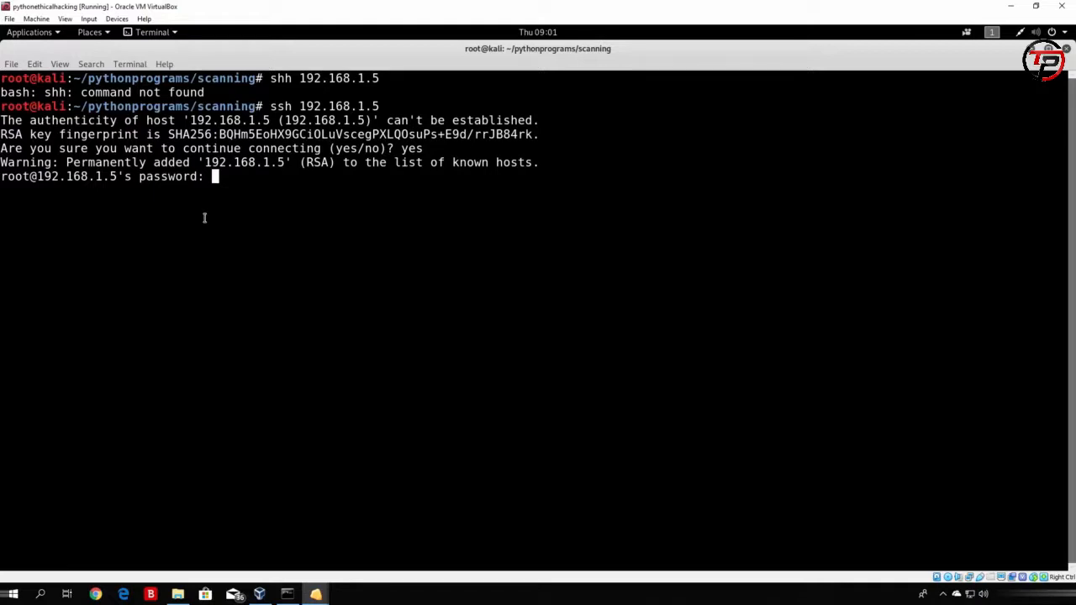
mouse_move(198, 196)
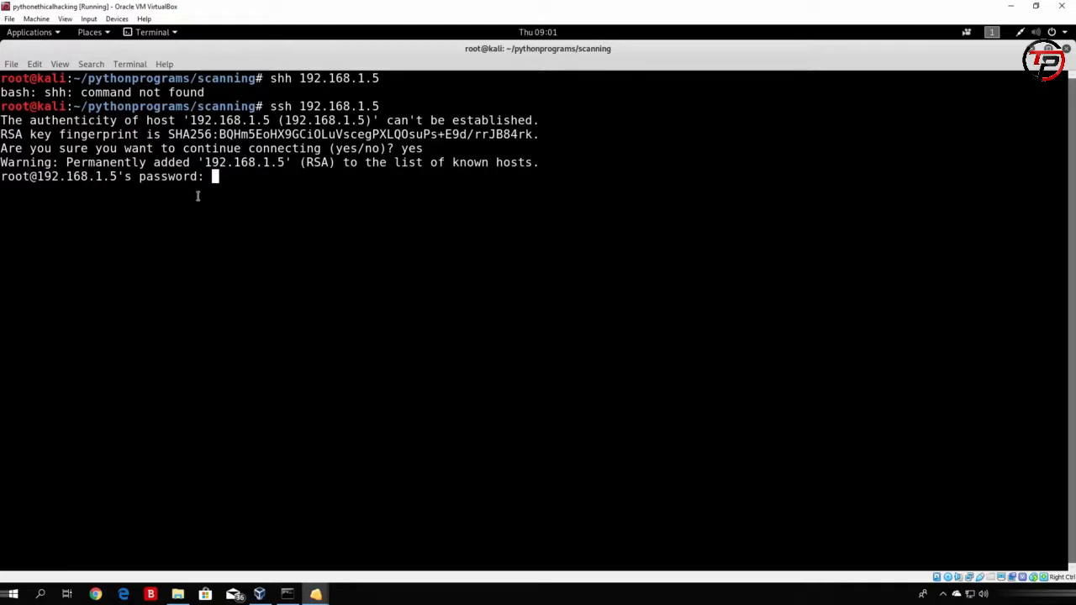
mouse_move(327, 191)
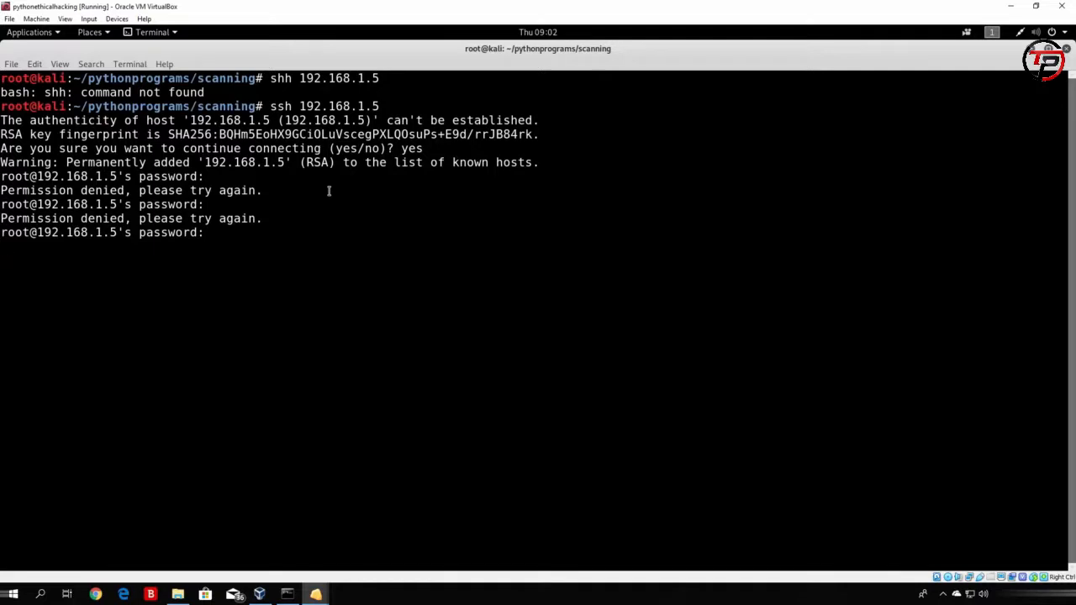
key(Return)
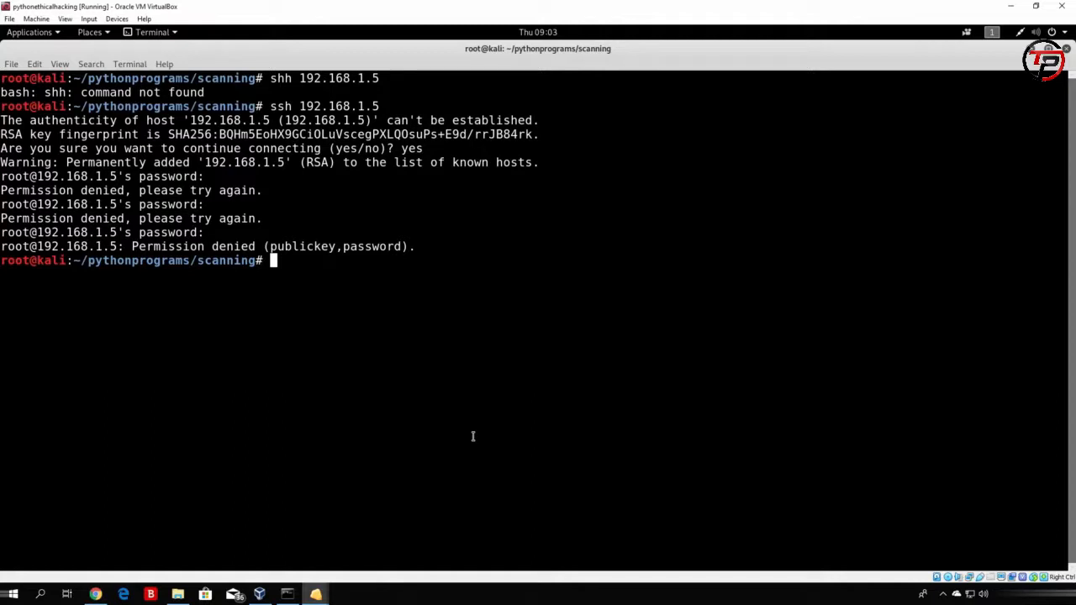
Log into 192.168.1.5 over SSH as msfadmin
text(ssh)
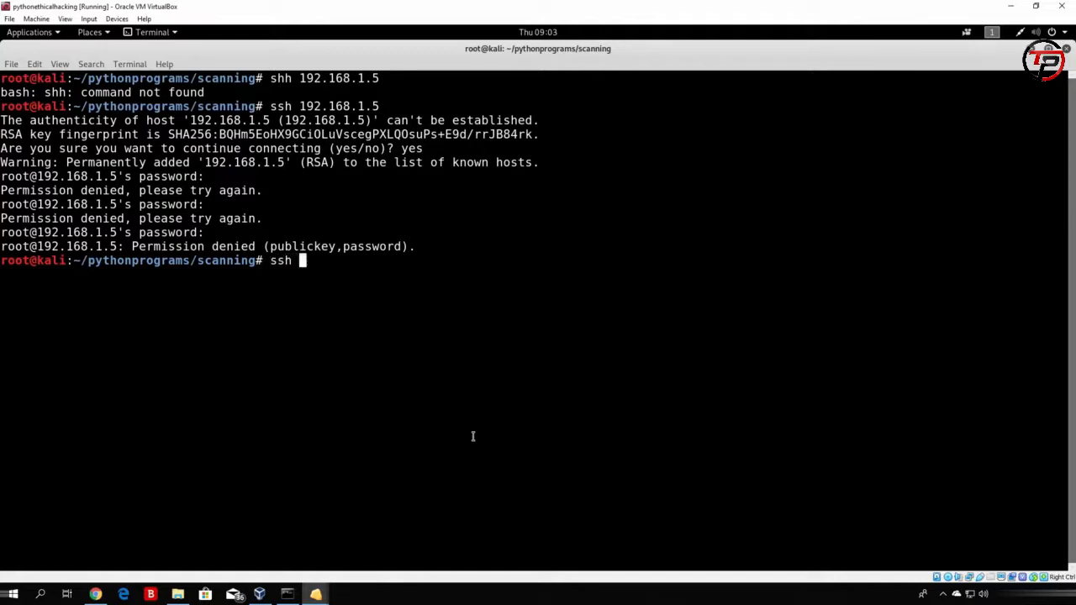
text(msfadmin)
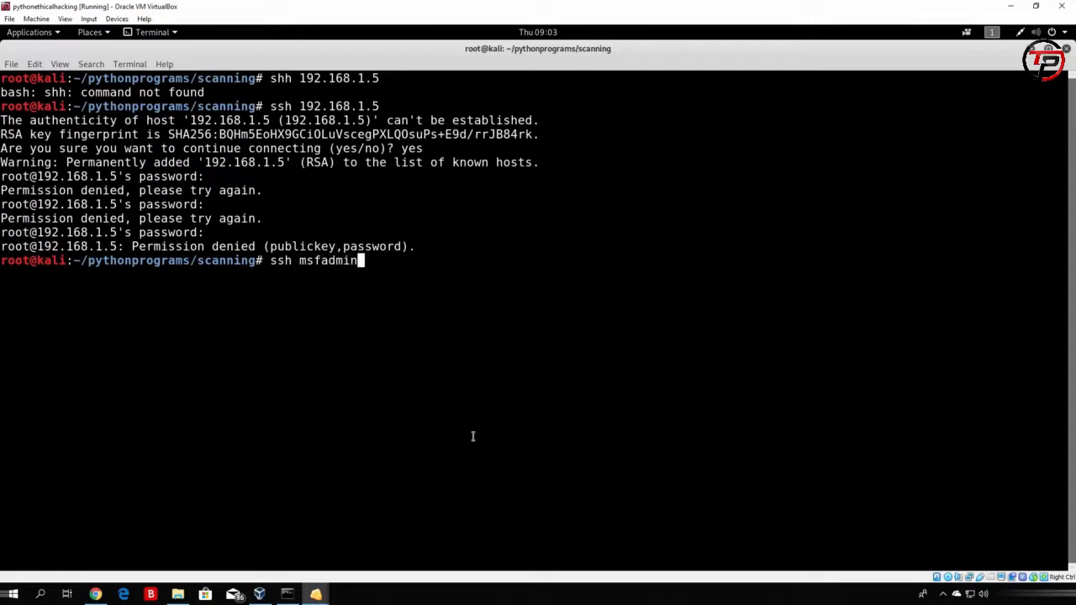
text(@)
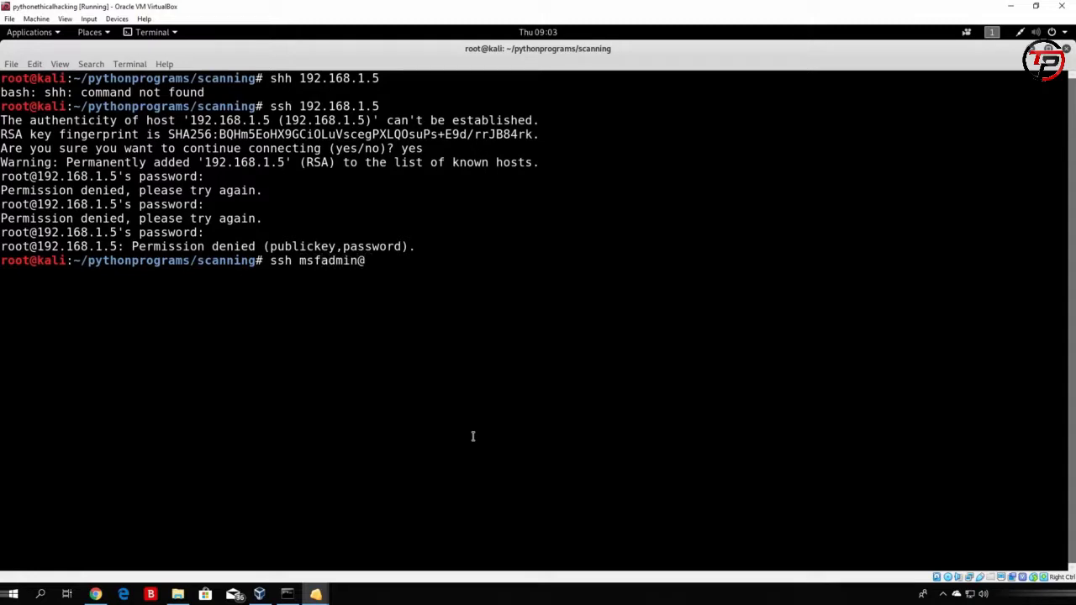
text(192.168.1.5)
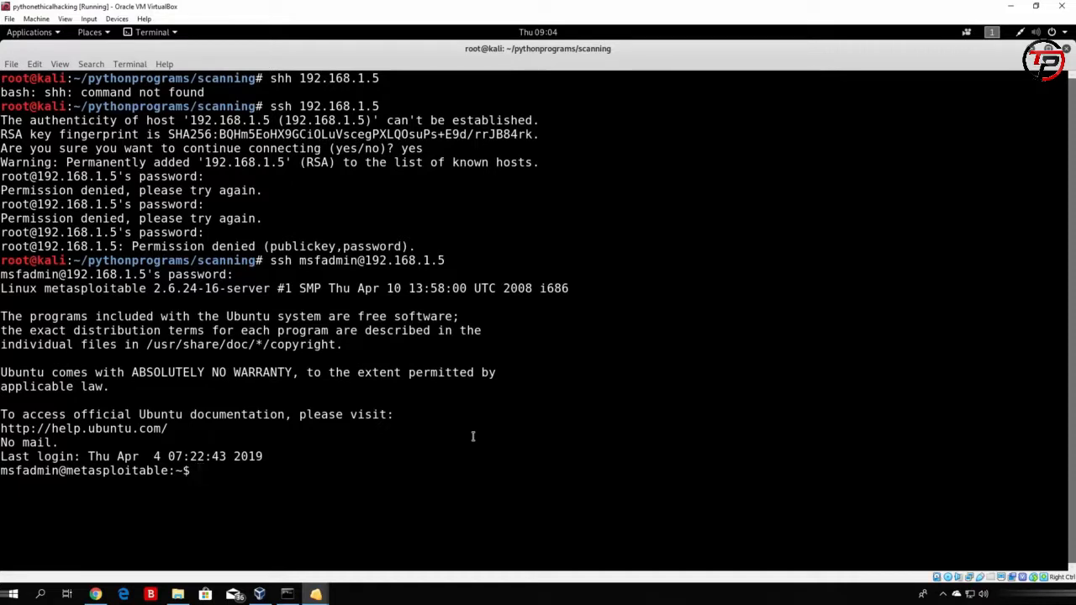
Run whoami, ifconfig and ls on Metasploitable, then exit the session
text(whoam)
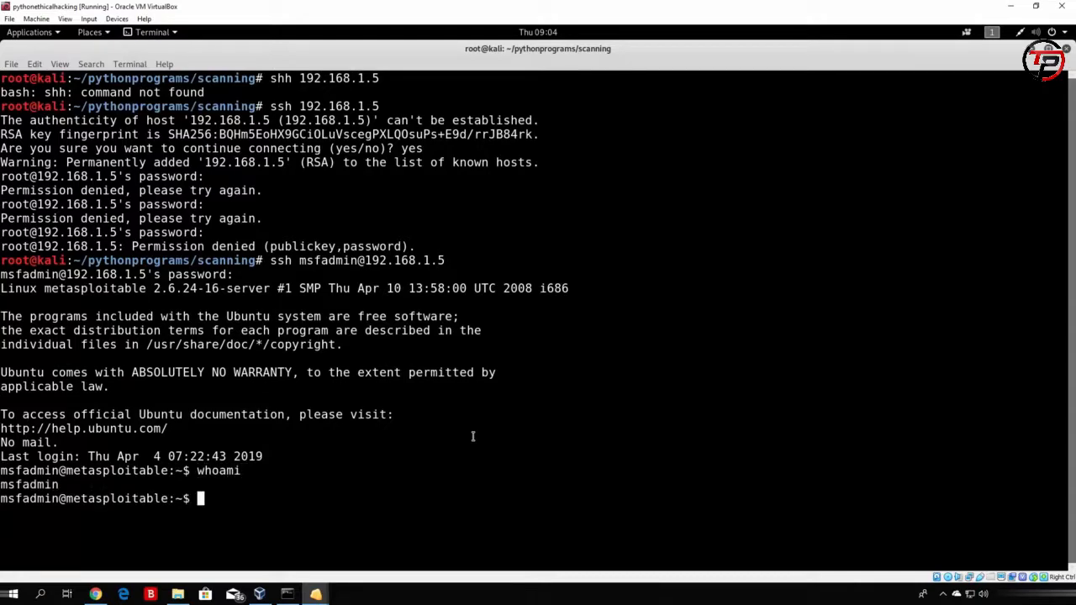
text(ifconfig)
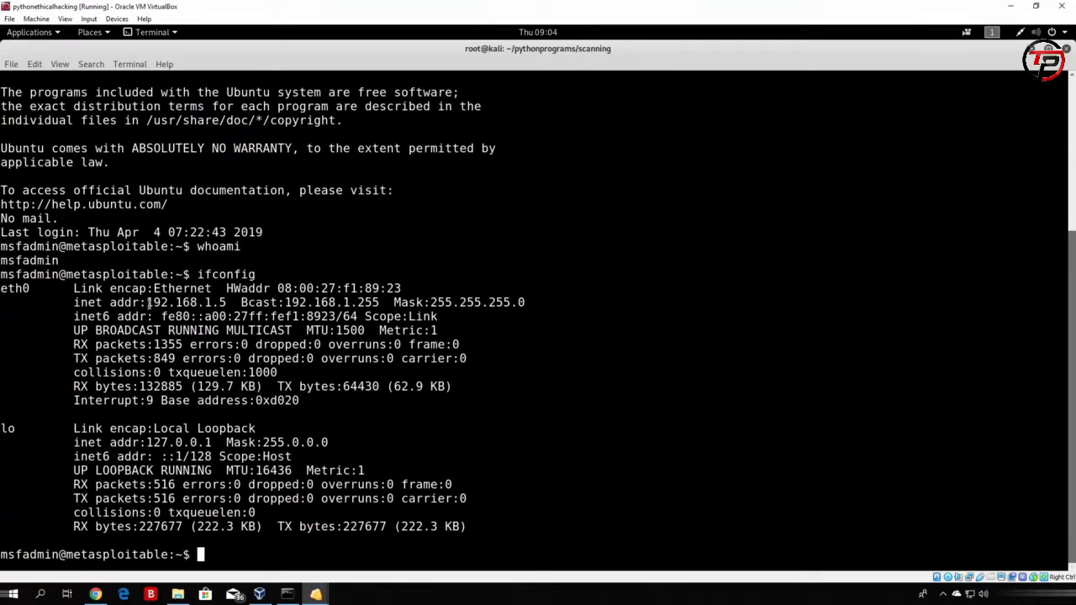
double_click(185, 302)
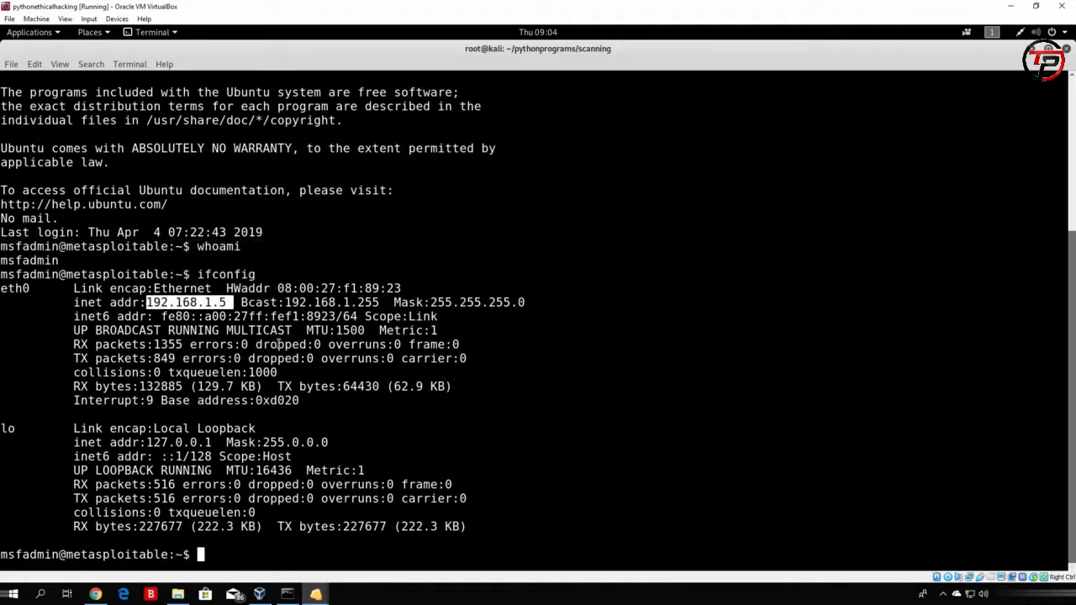
text(ls)
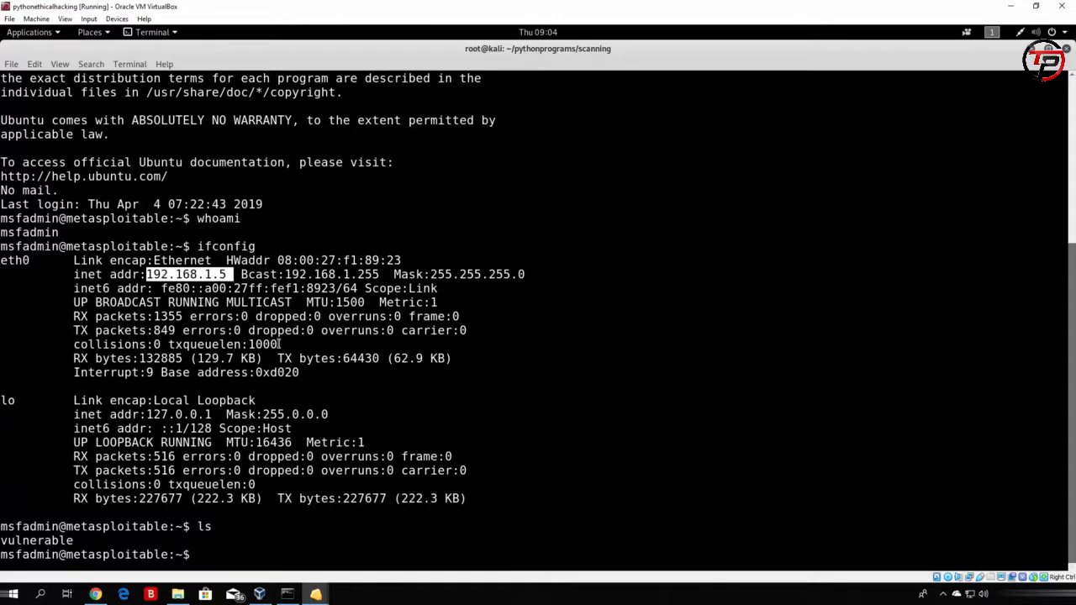
text(exit)
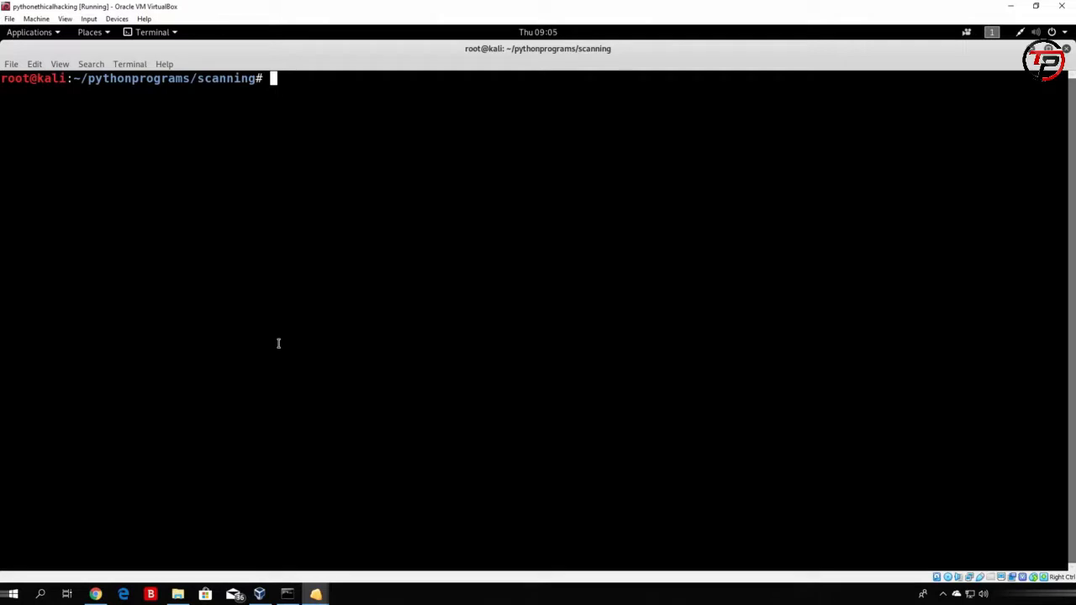
Create an sshftp folder under pythonprograms, clear the screen, and start sshlogin.py in nano
text(cd ..)
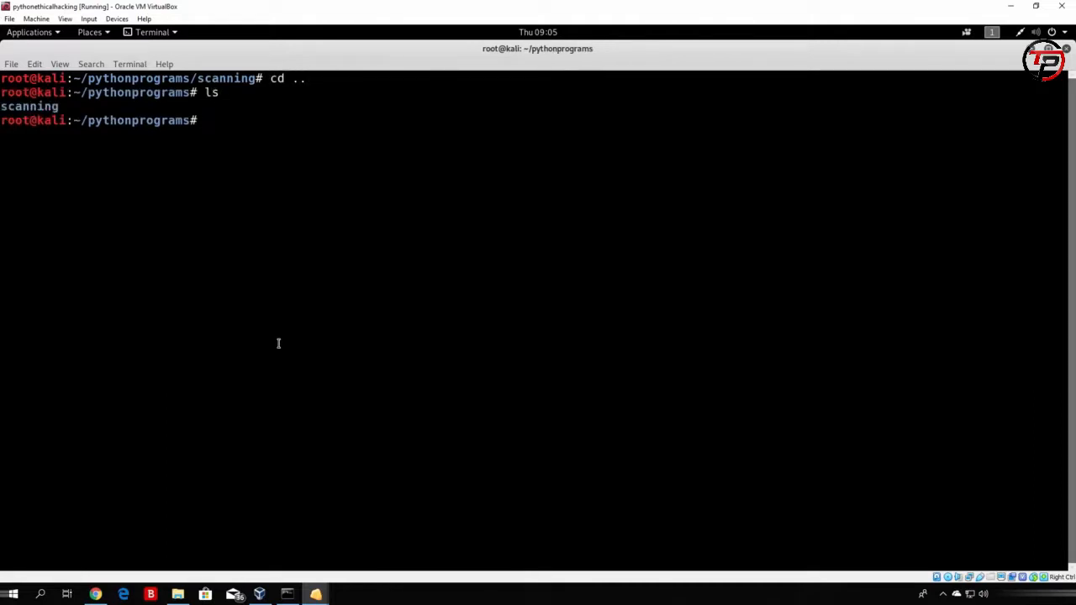
text(mkdir ssh/ftp)
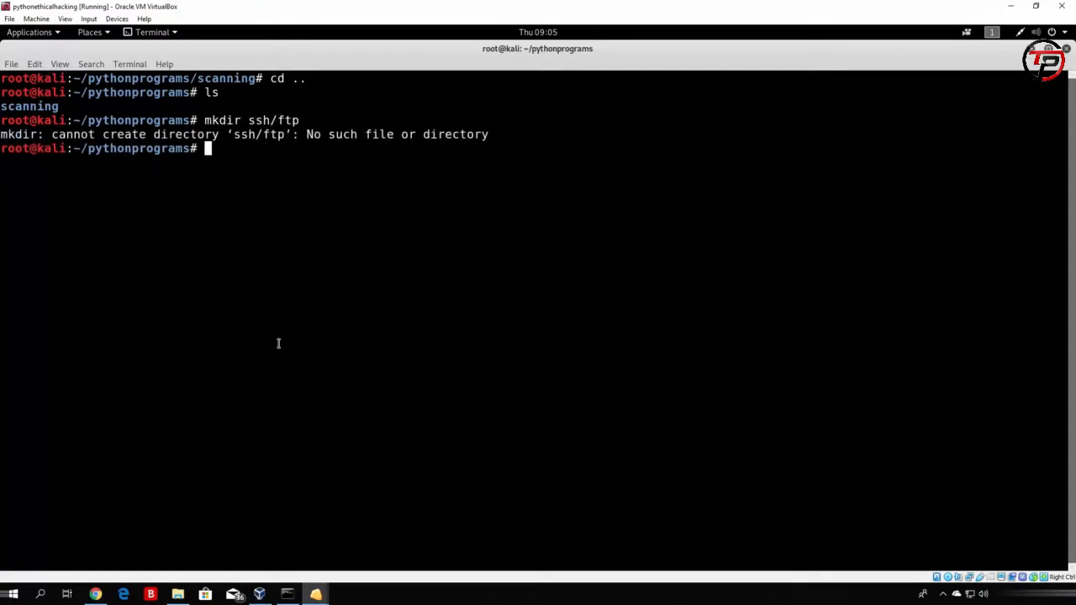
text(mkdir ssh/ftp)
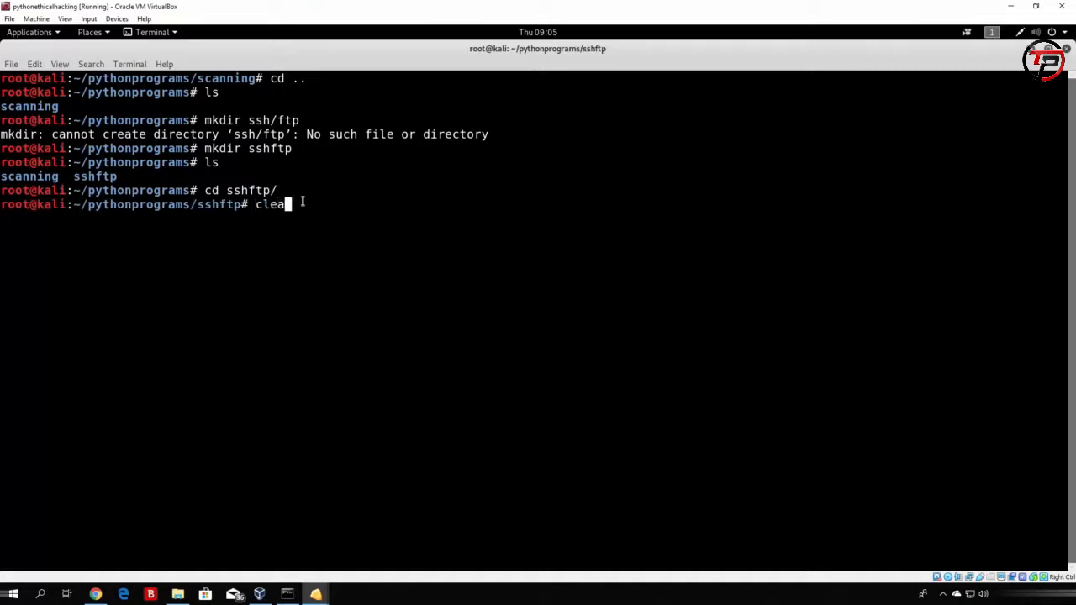
key(Return)
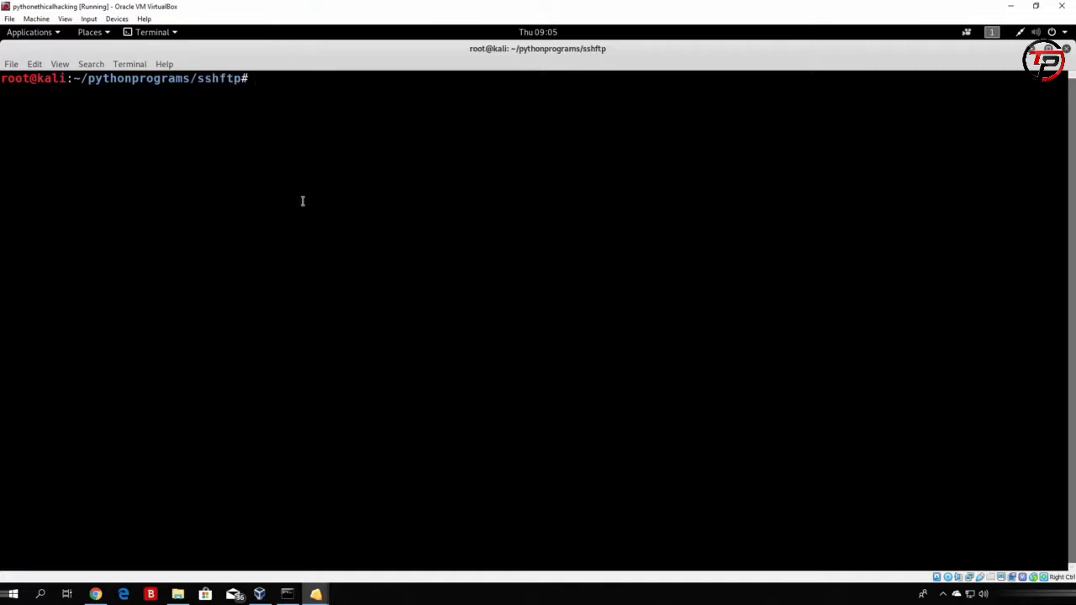
text(nano sshl)
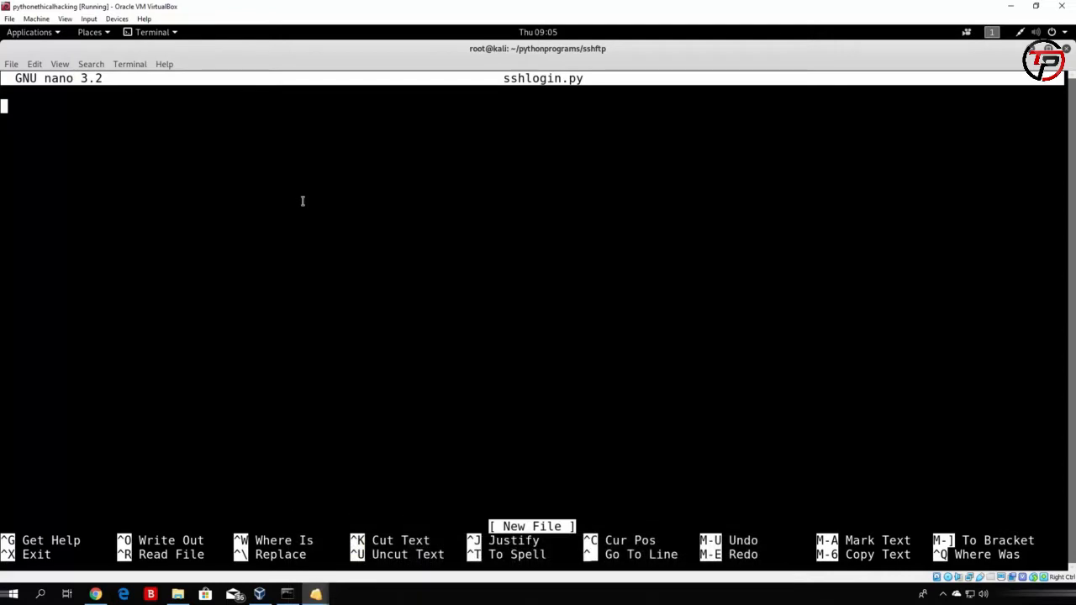
Add the #!/usr/bin/python shebang and 'import pexpect' to sshlogin.py
text(#!/usr/)
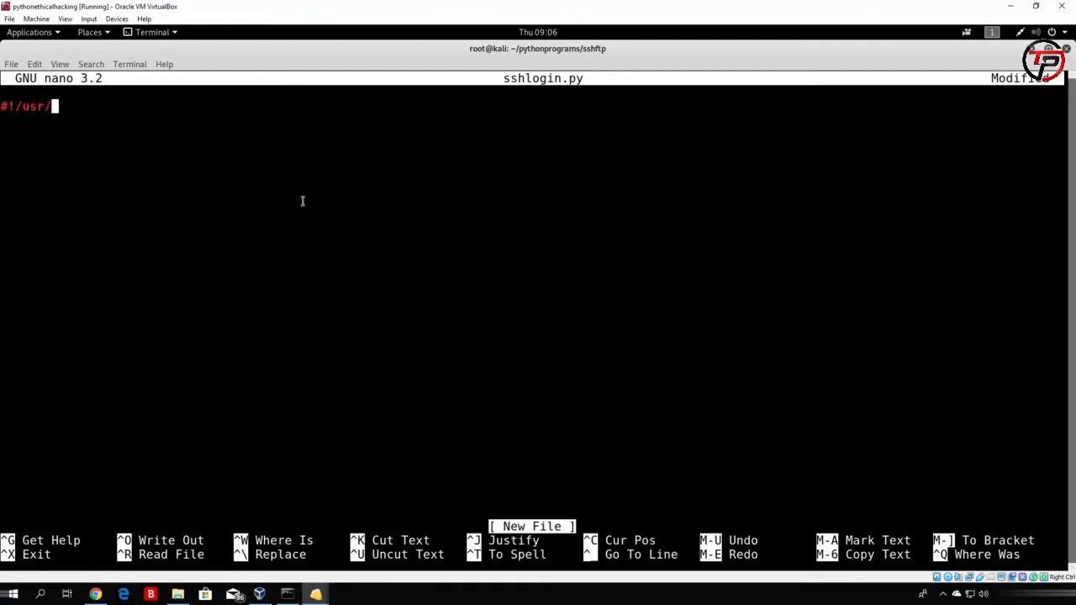
text(bin/python)
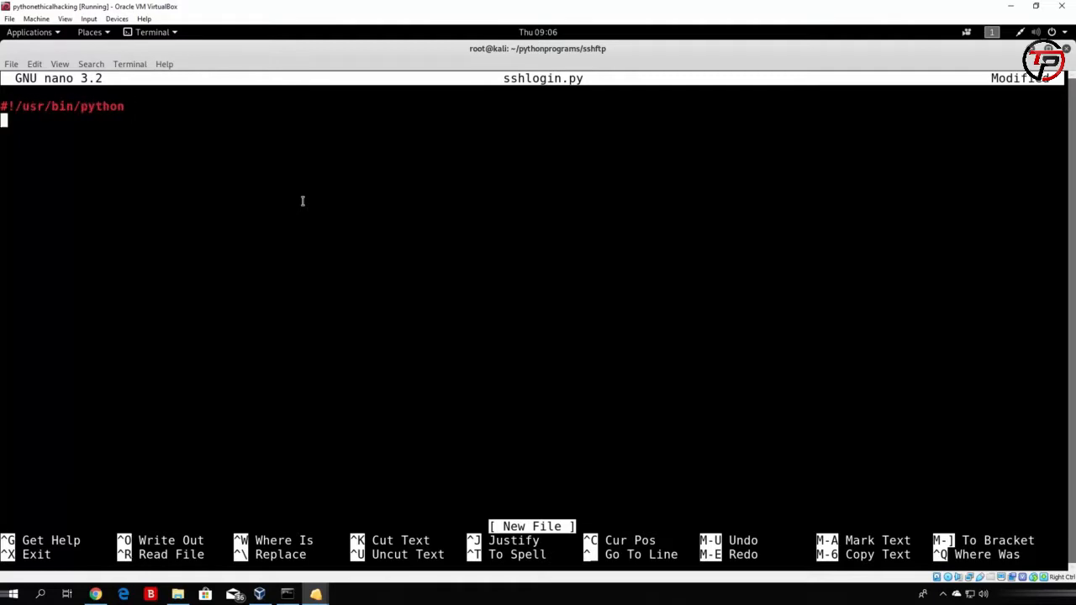
text(import)
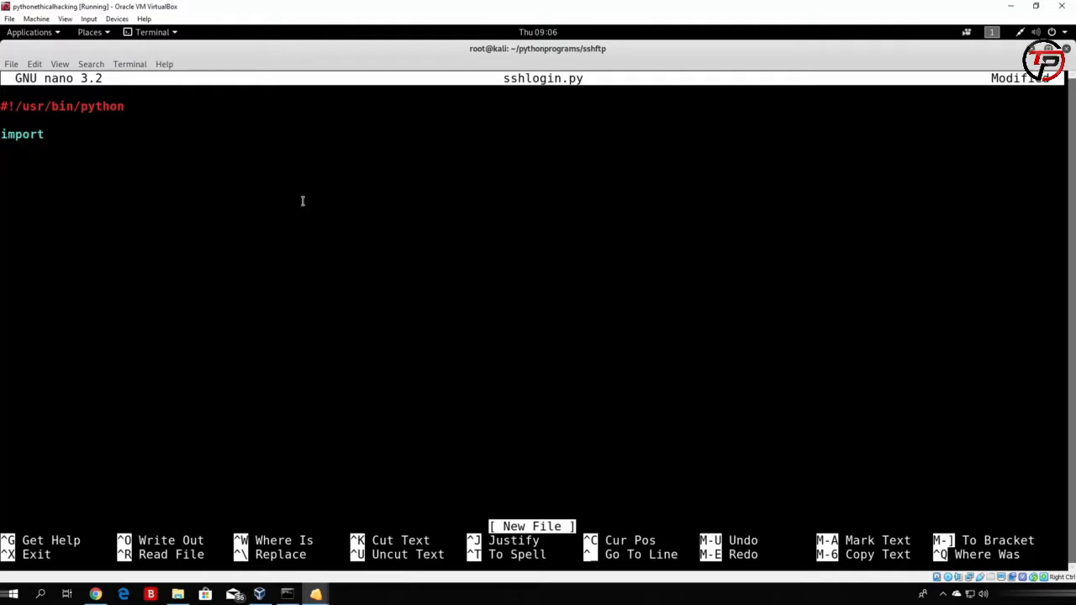
text(p)
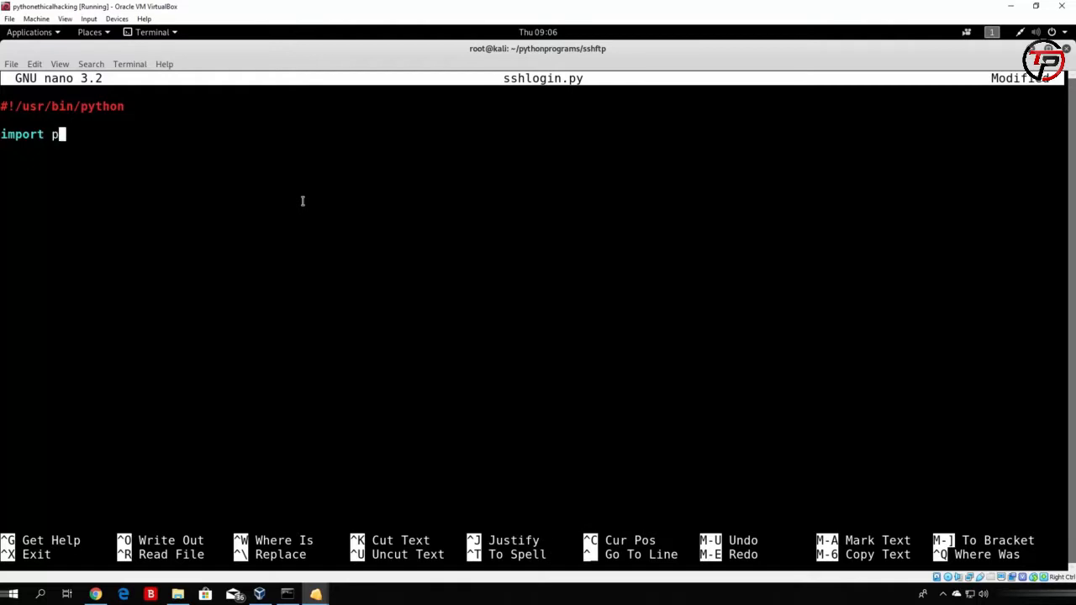
text(expect)
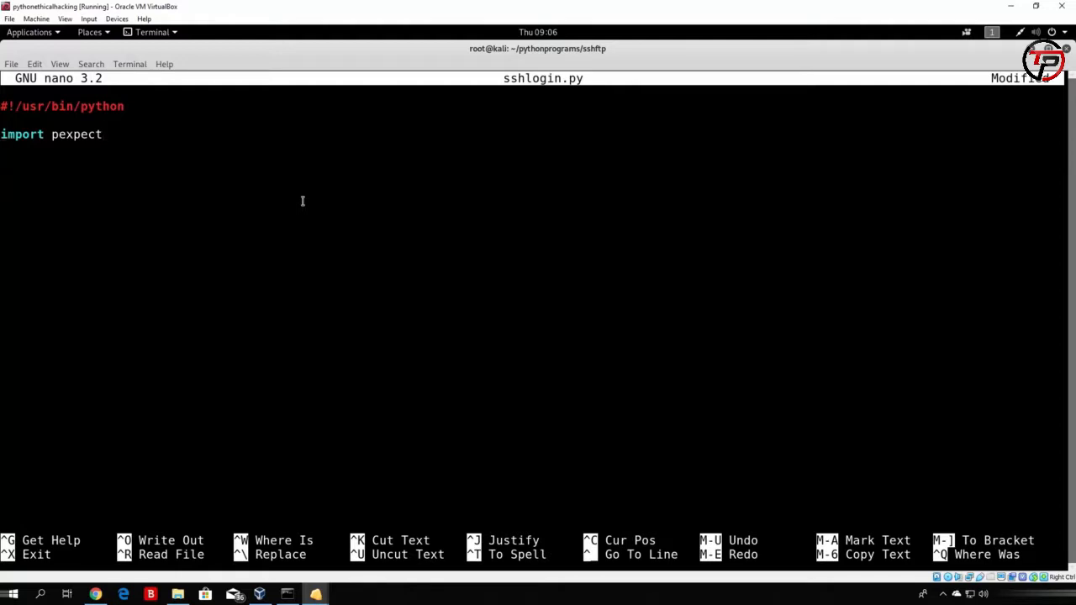
text(def mai)
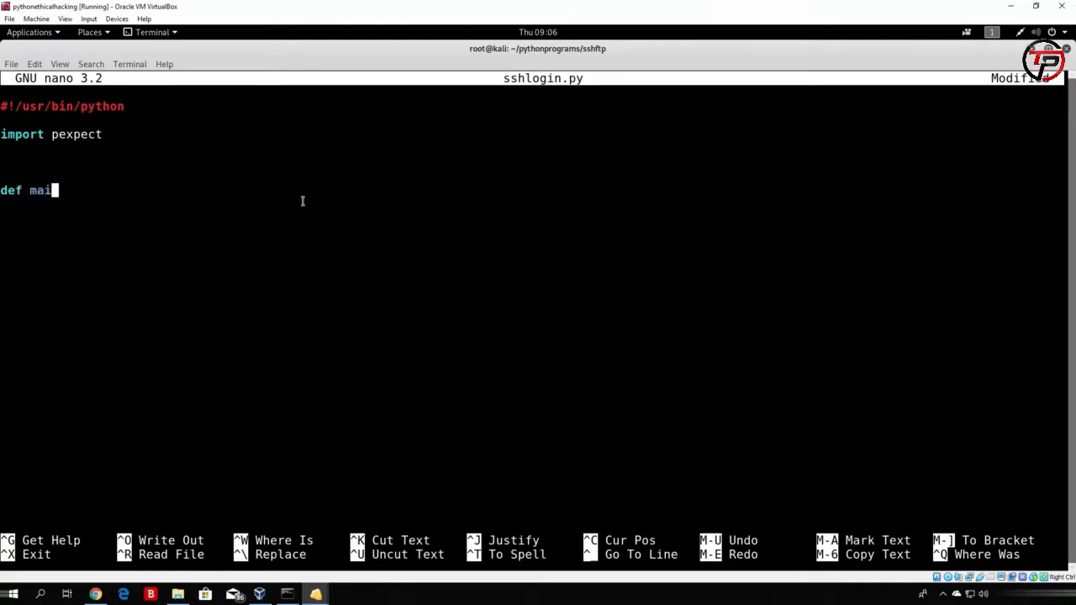
text(n():)
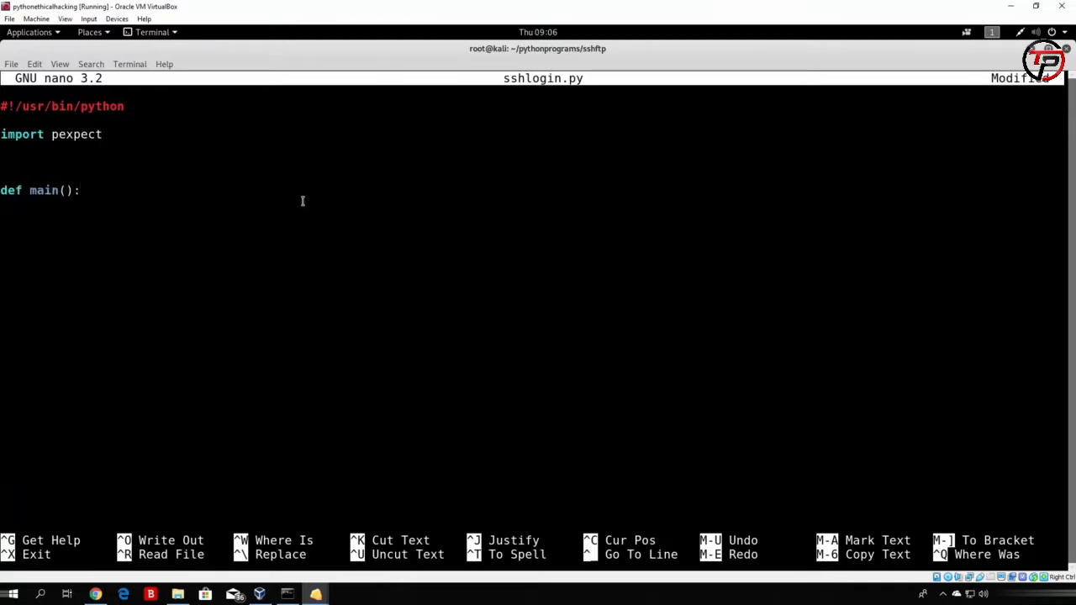
text(host =)
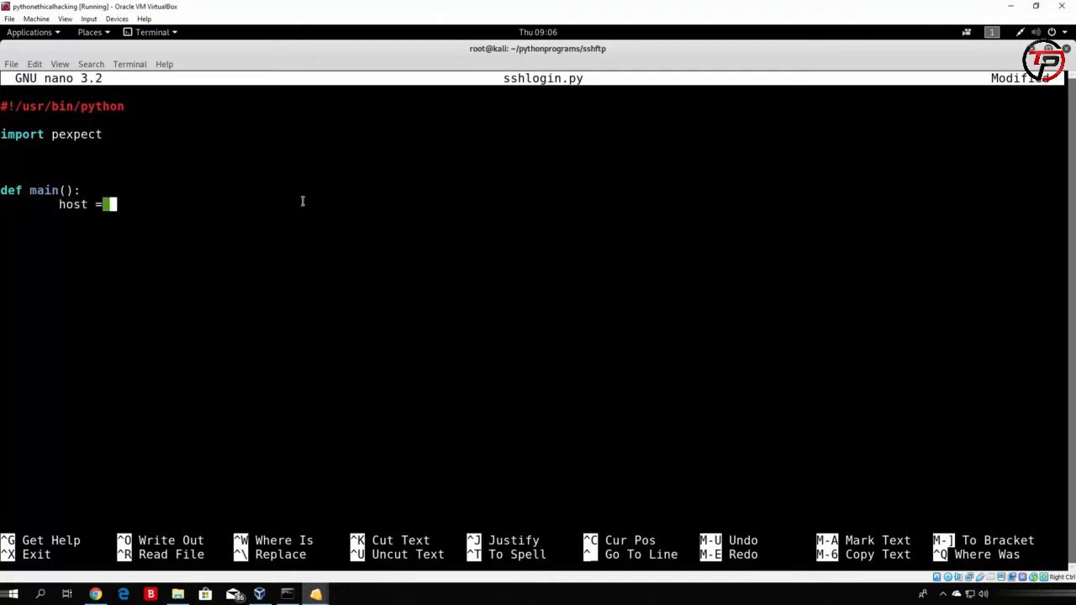
text('192.168)
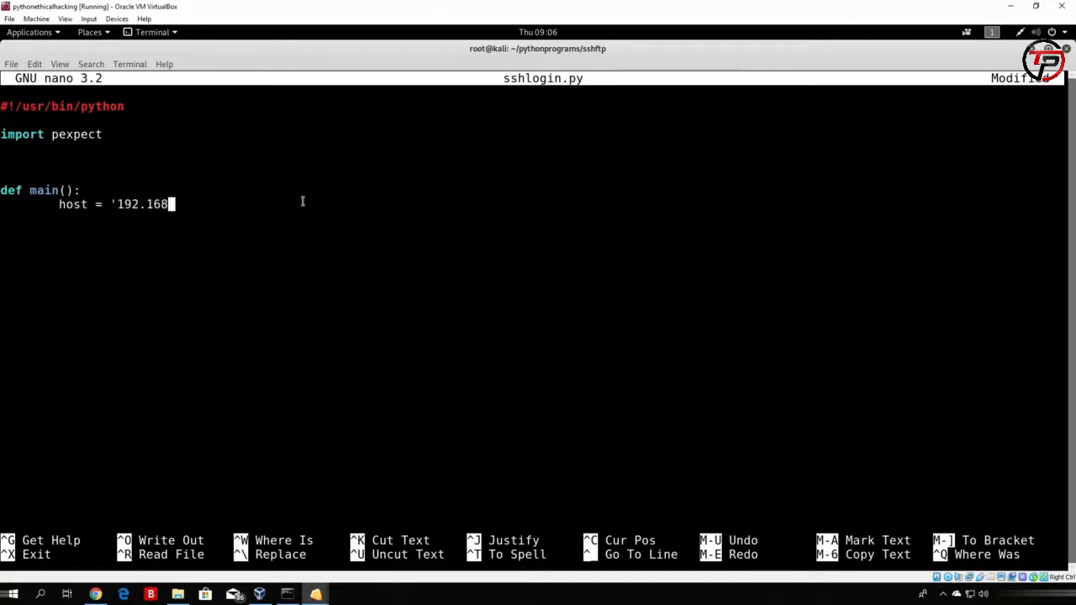
text(.1.5')
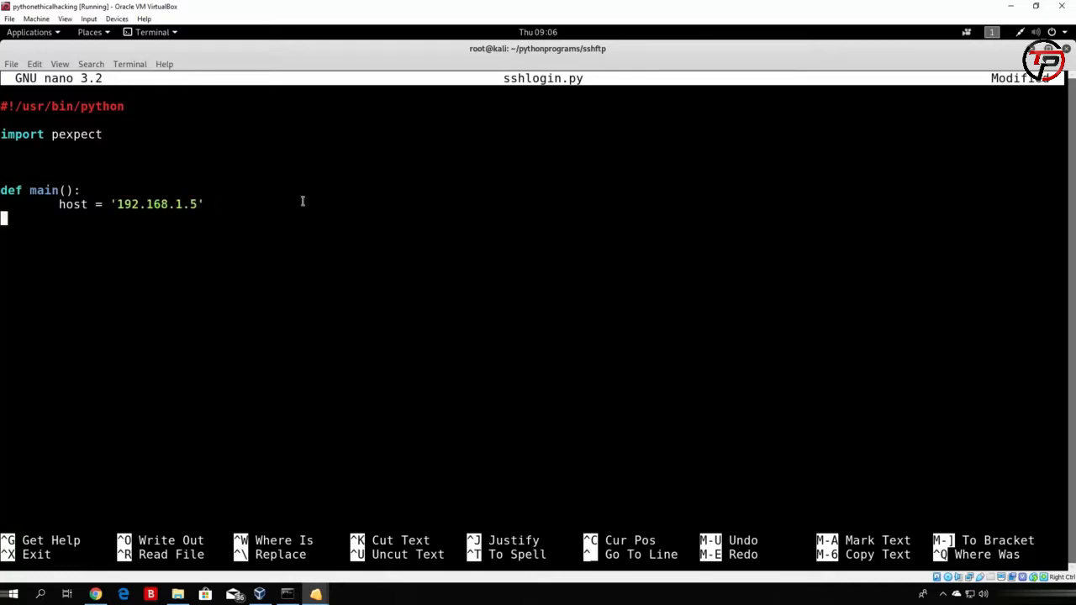
text(user =)
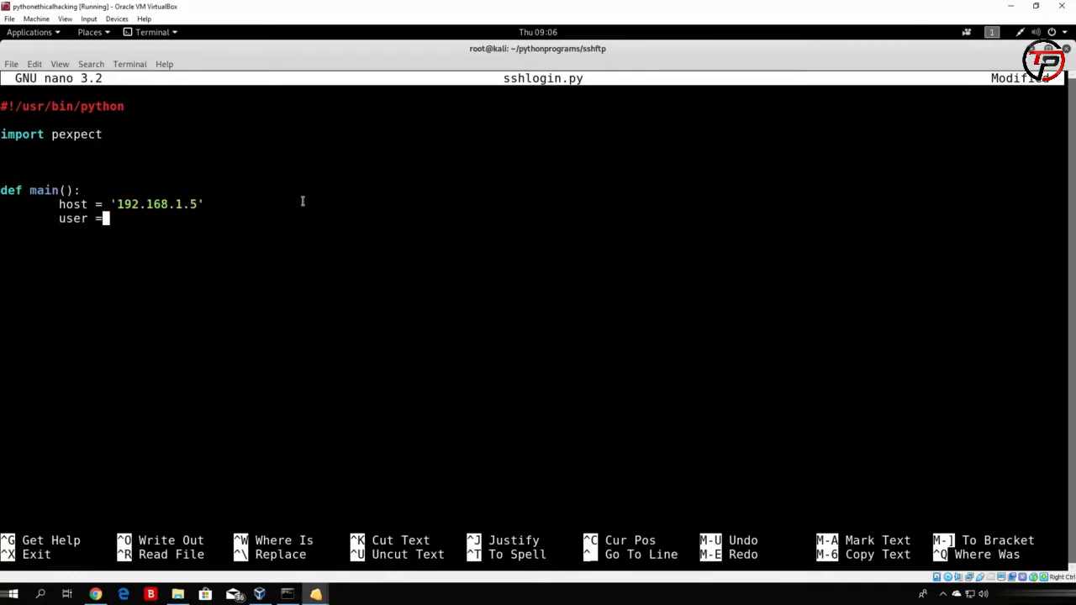
text('msfadm)
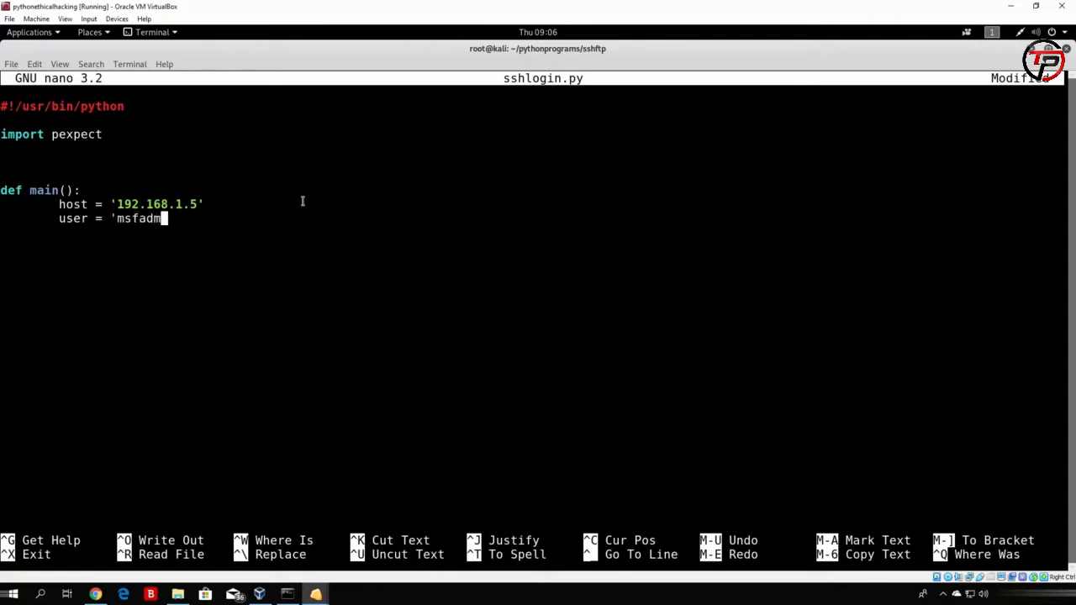
text(in')
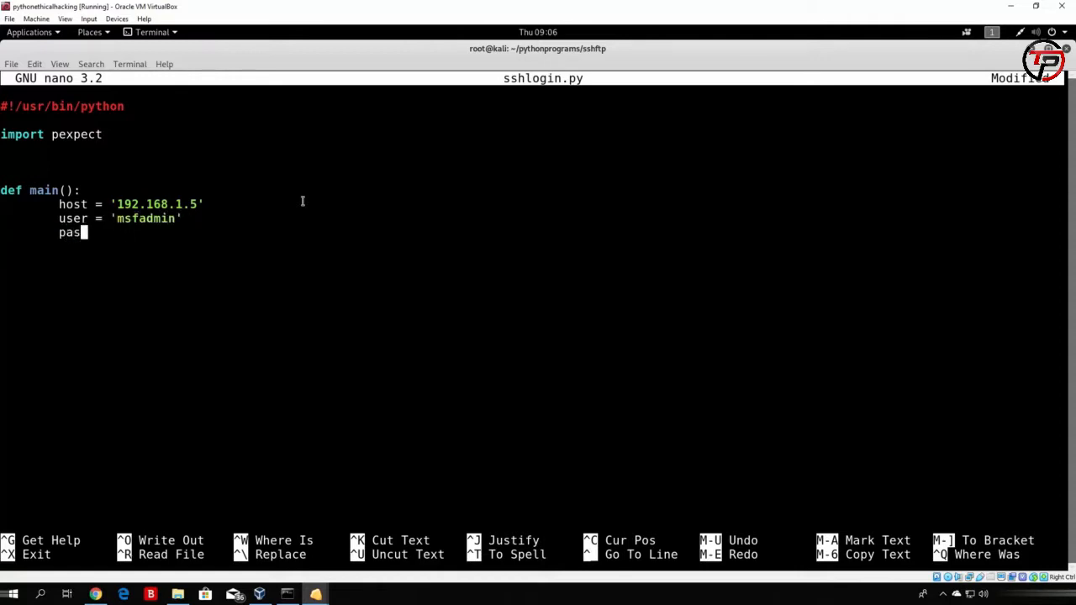
text(sword = 'msfa)
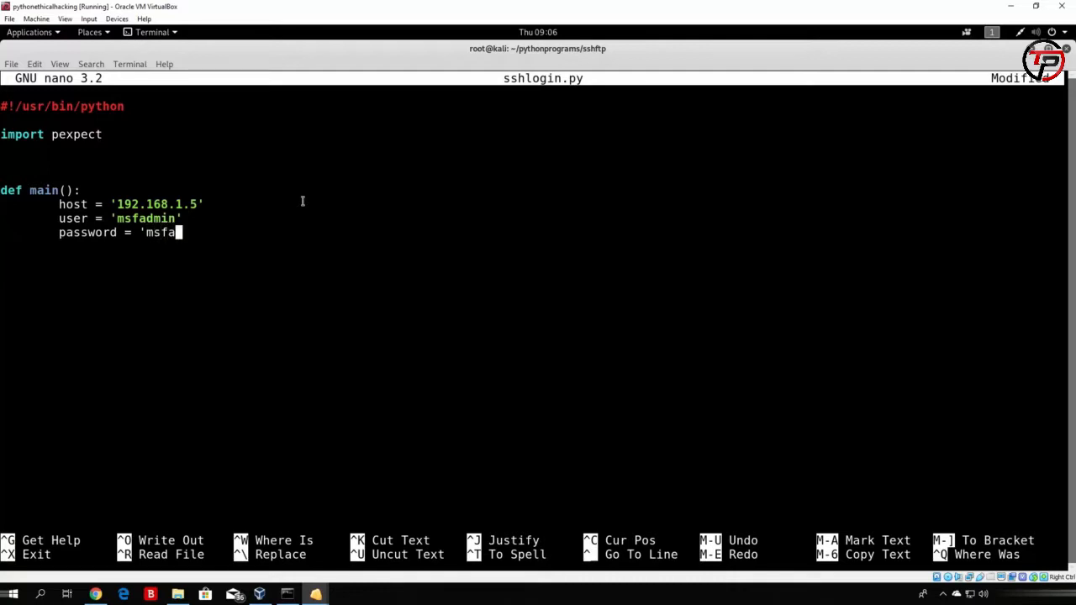
text(dmin')
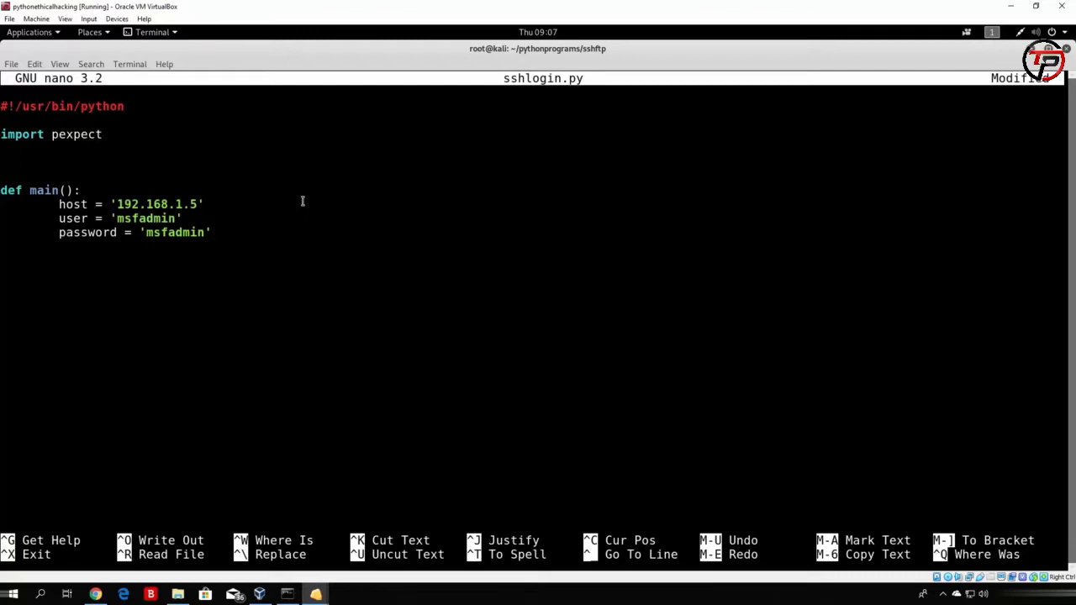
Add child = connect(user,host,password) inside main()
text(chul)
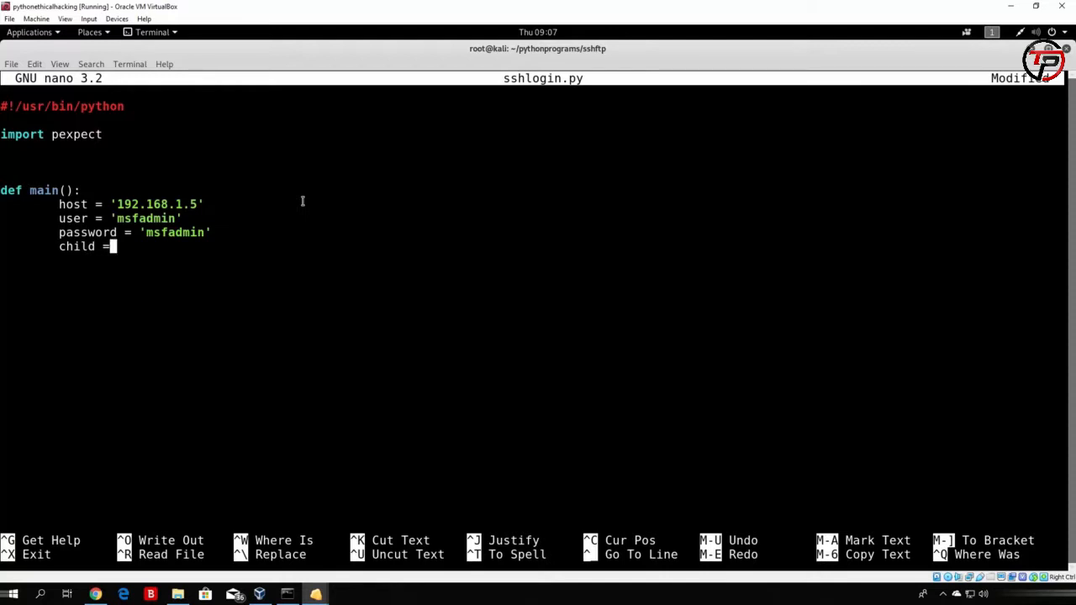
text(connect()
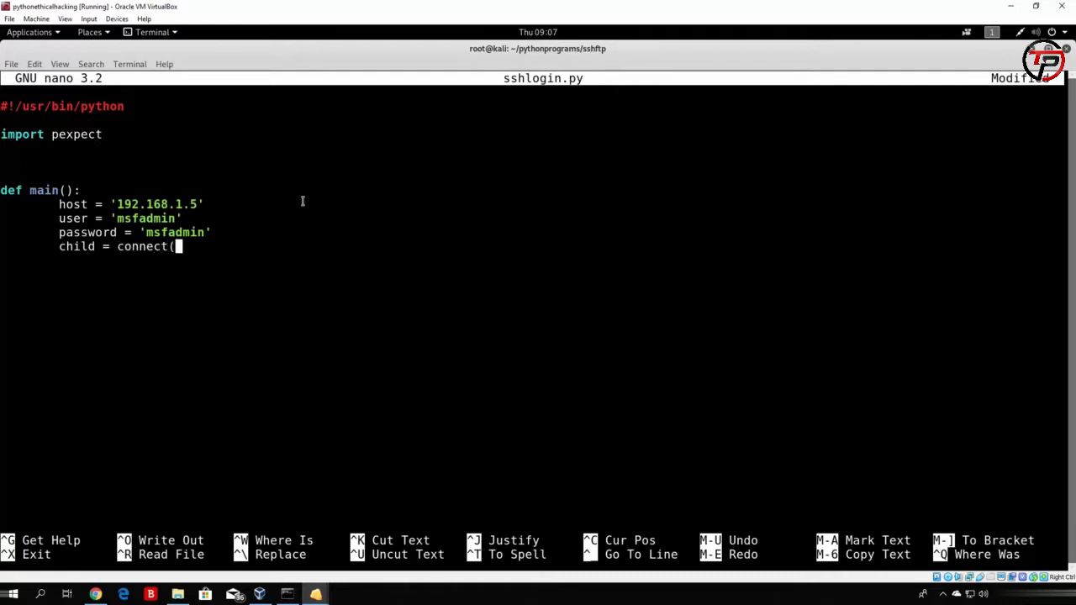
text(host,)
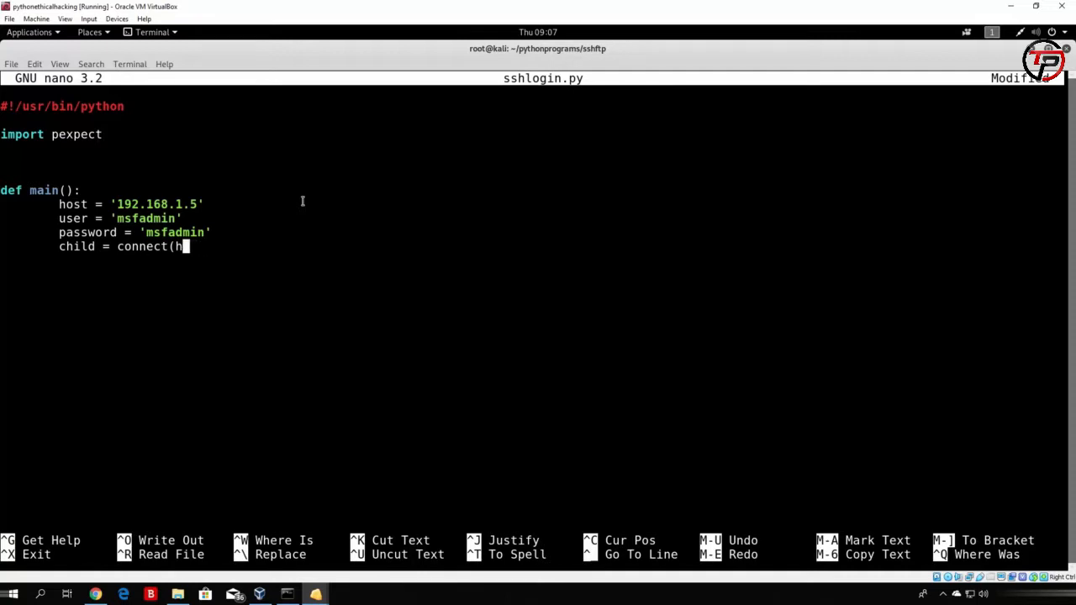
text(user,)
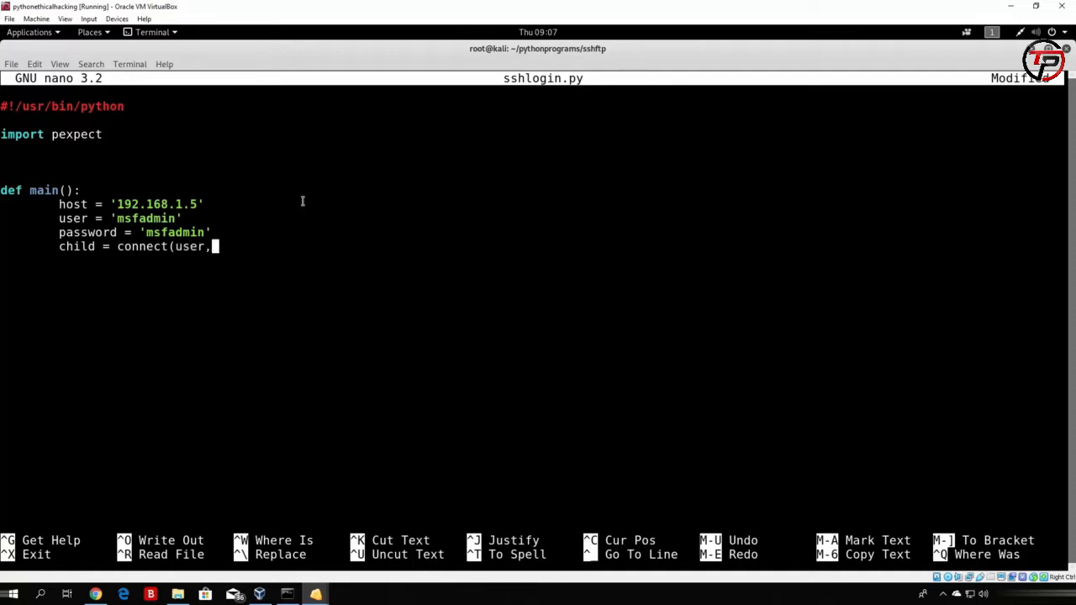
text(host,pass)
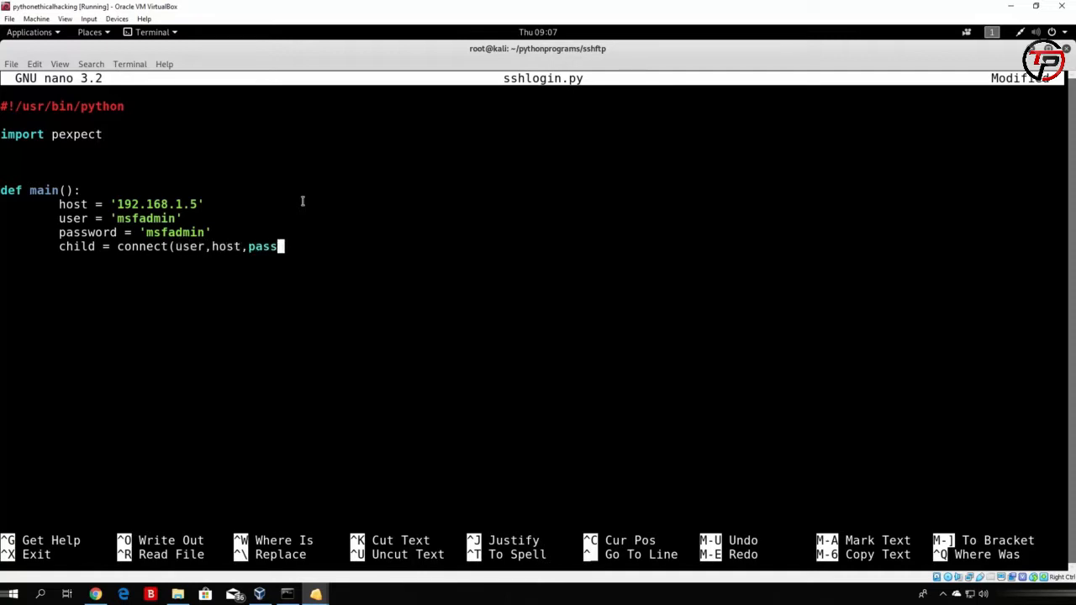
text(word))
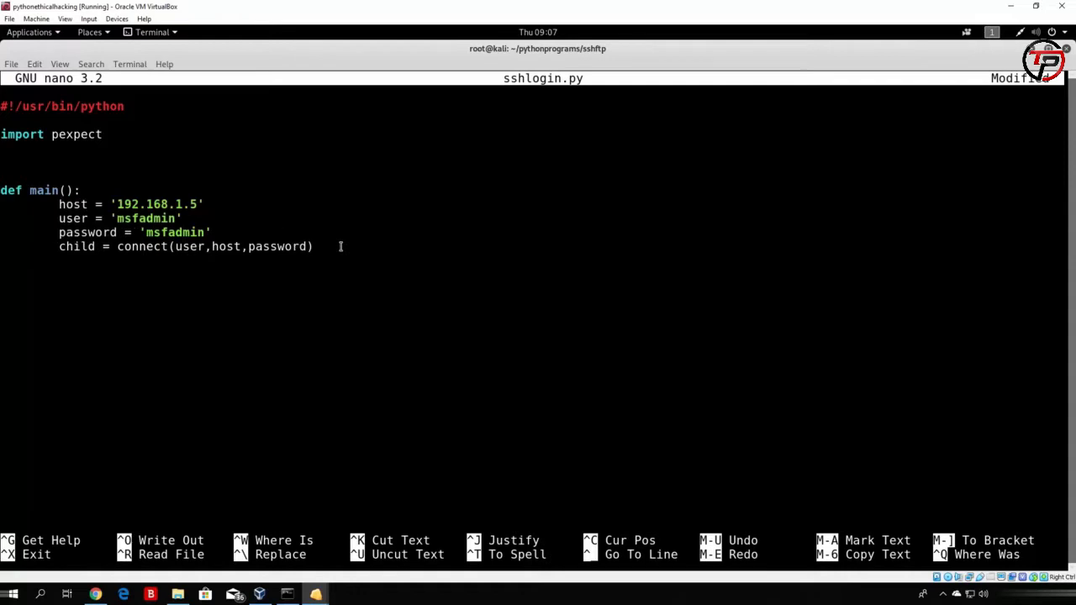
Add a send_command(child, 'cat /etc/shadow ...') line below the connect call
key(Enter)
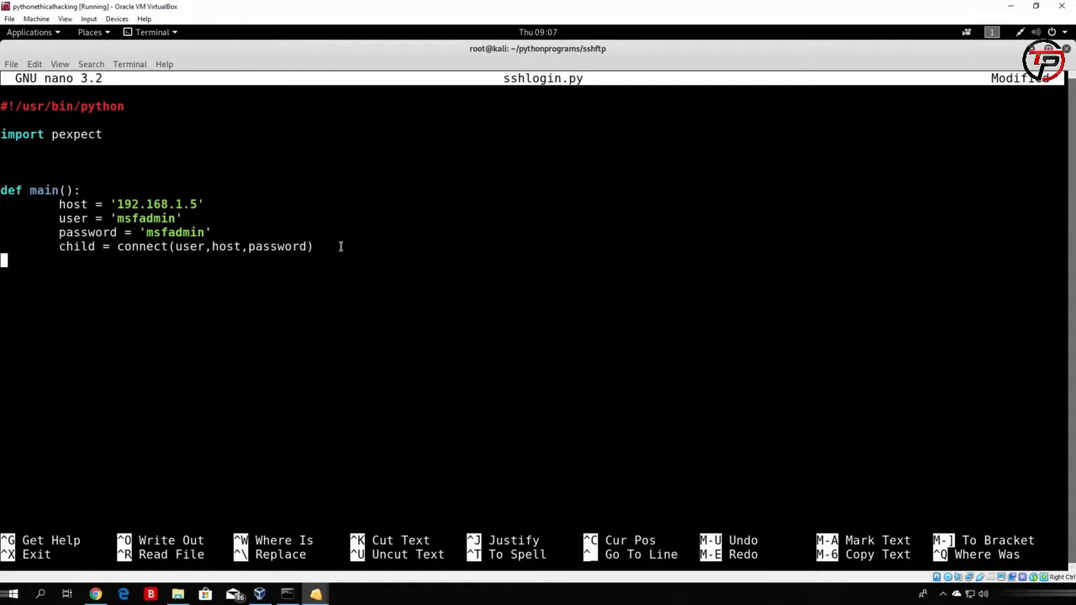
text(send)
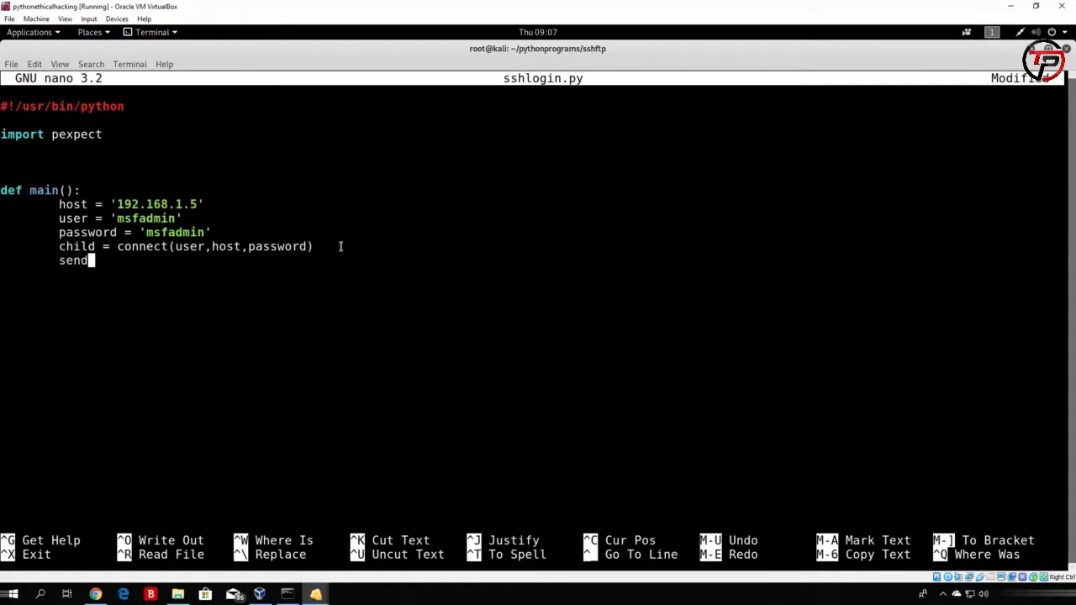
text(_command)
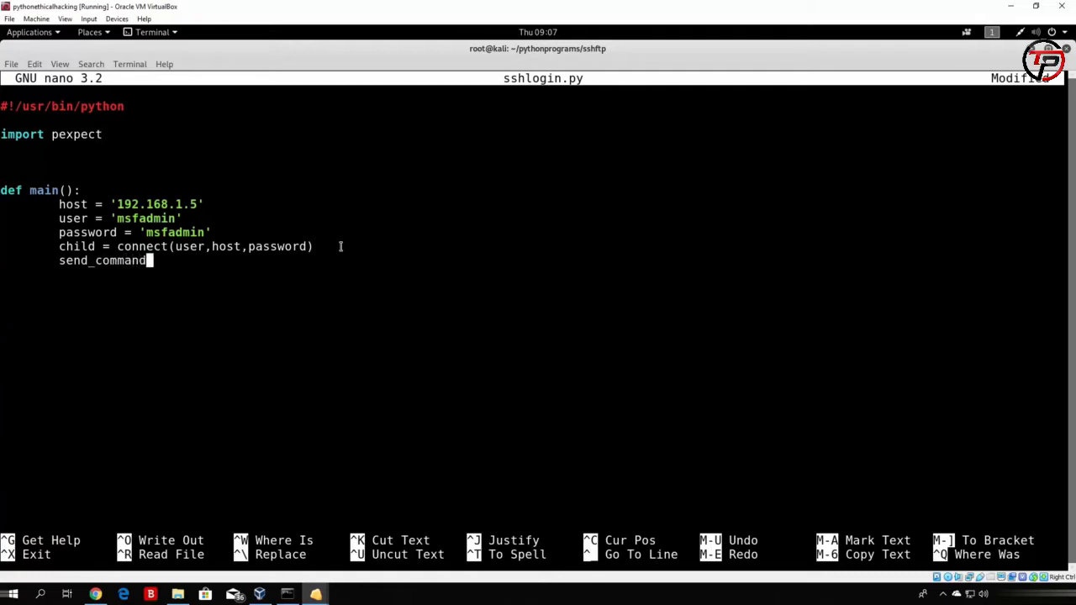
text(()
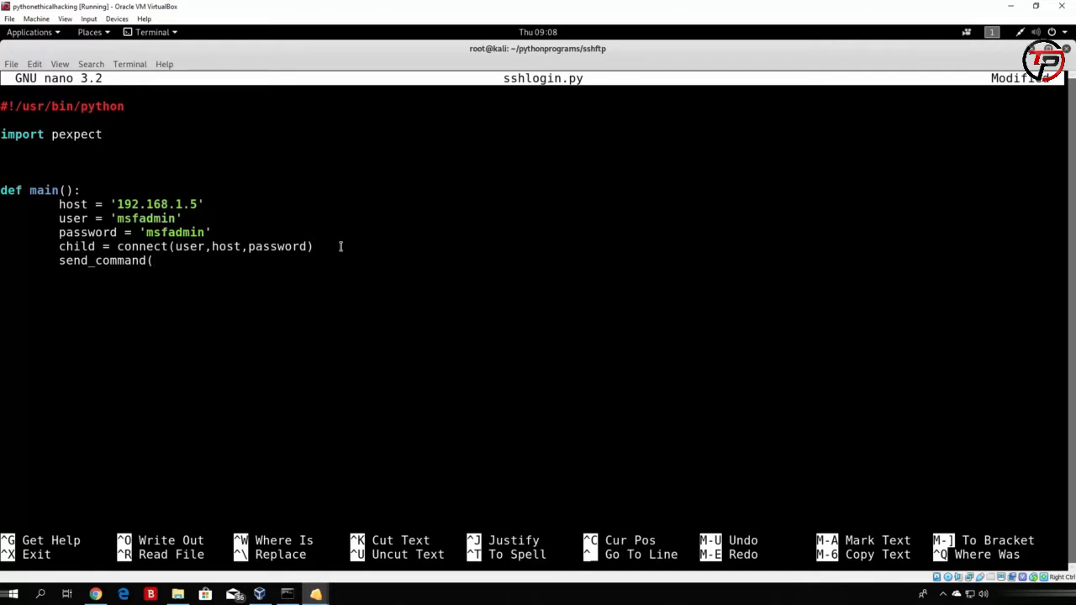
text(chil)
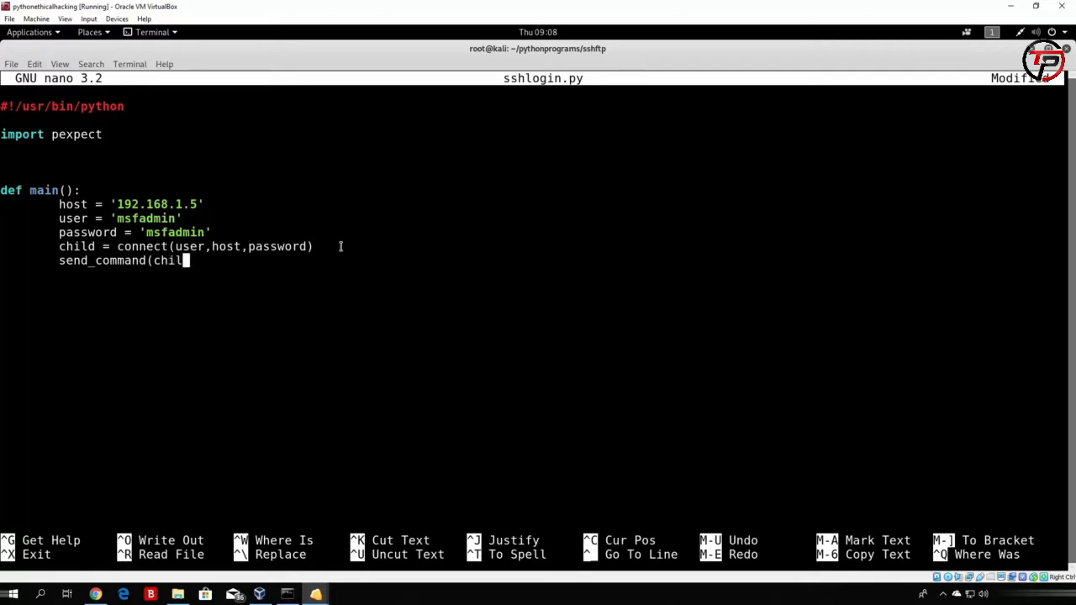
text(d,)
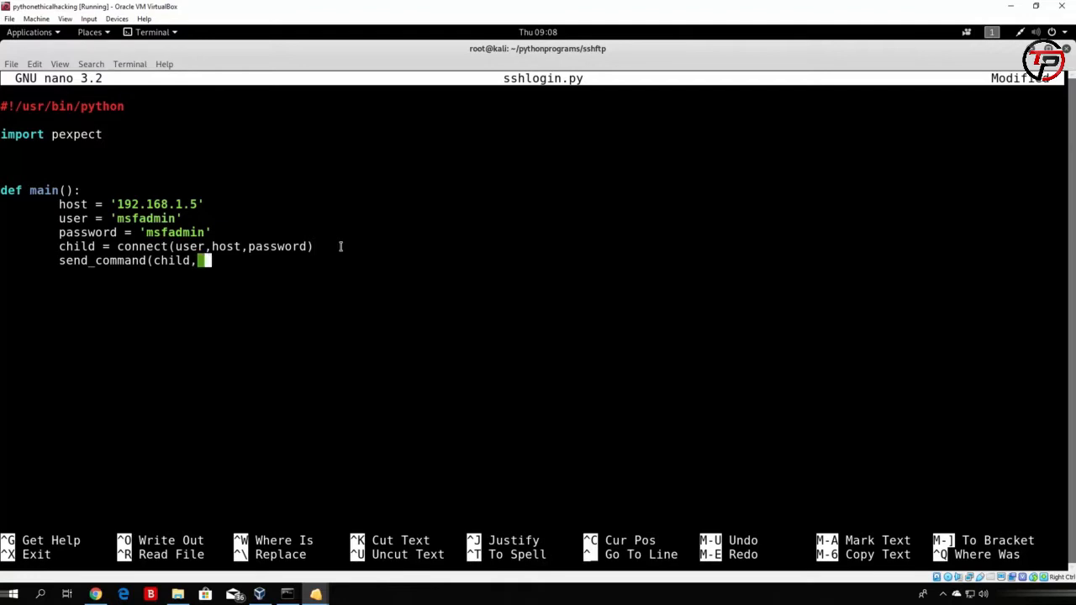
text('ca)
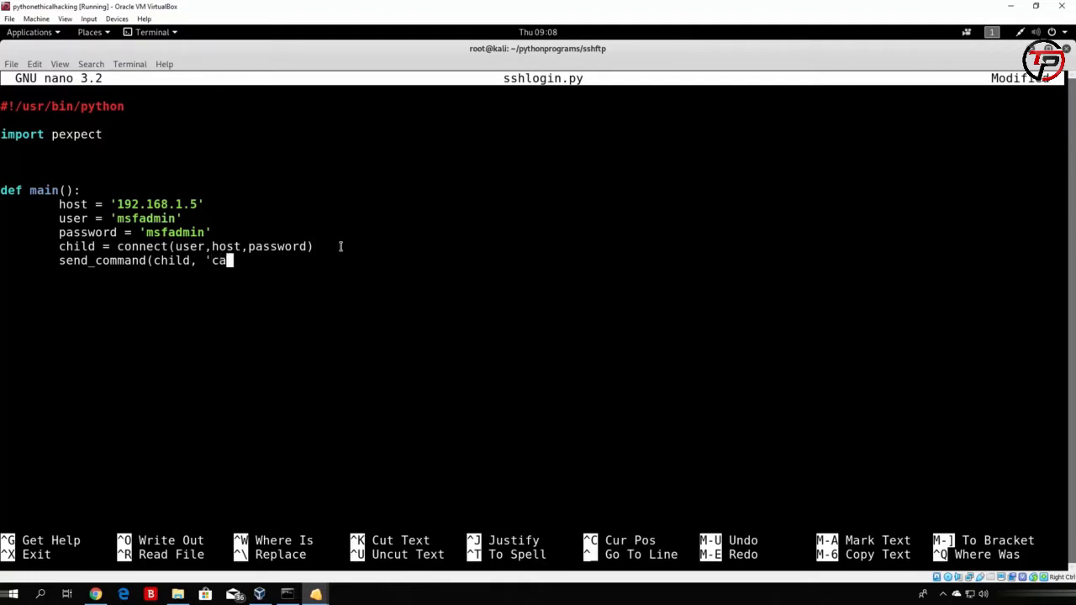
text(t /etc/shadow)
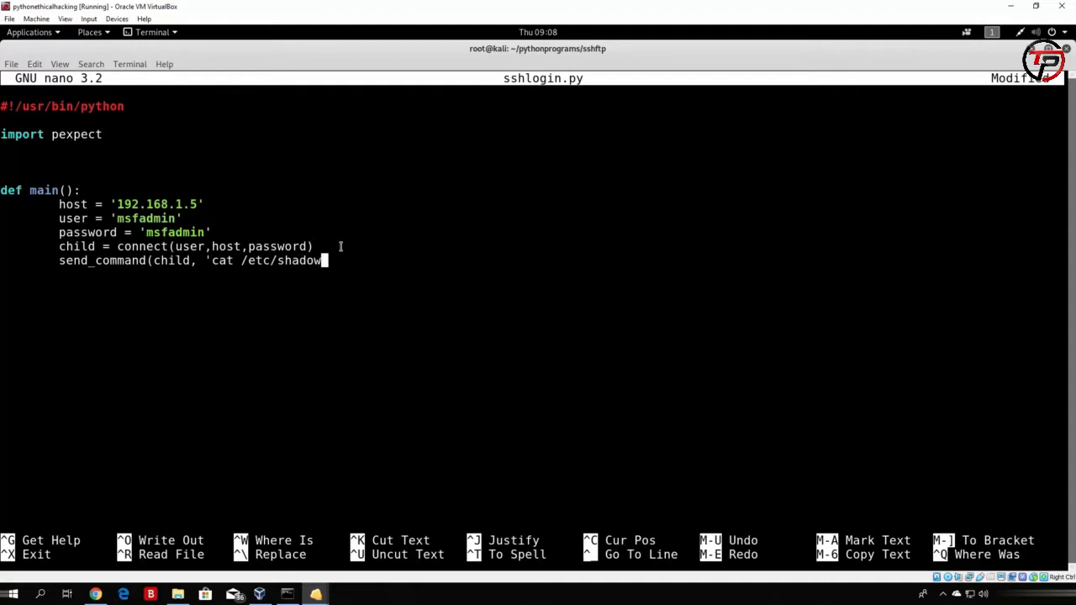
text(" ")
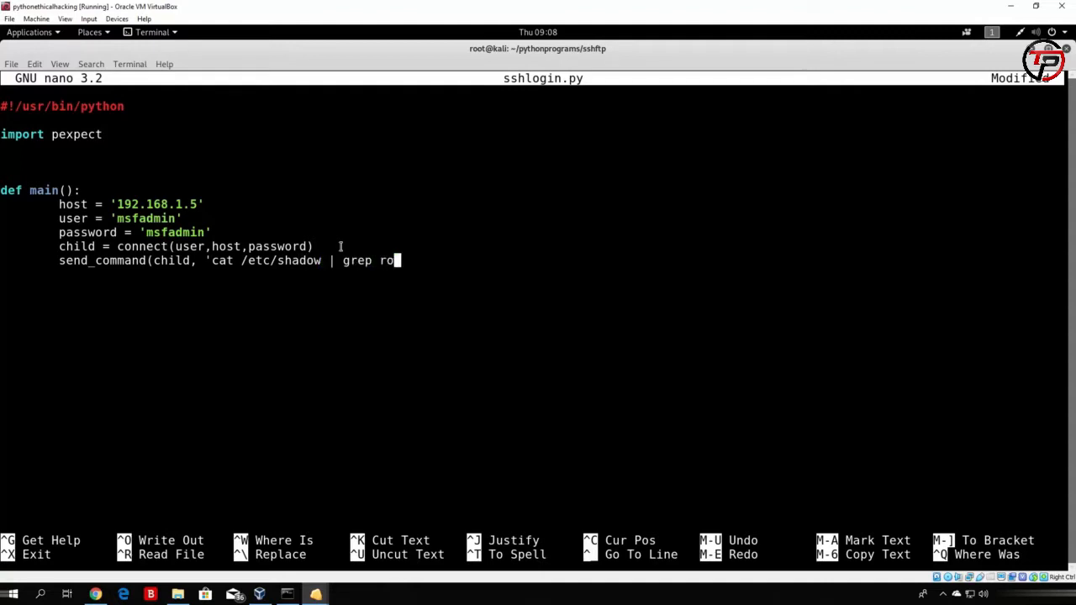
text(ot;ps')
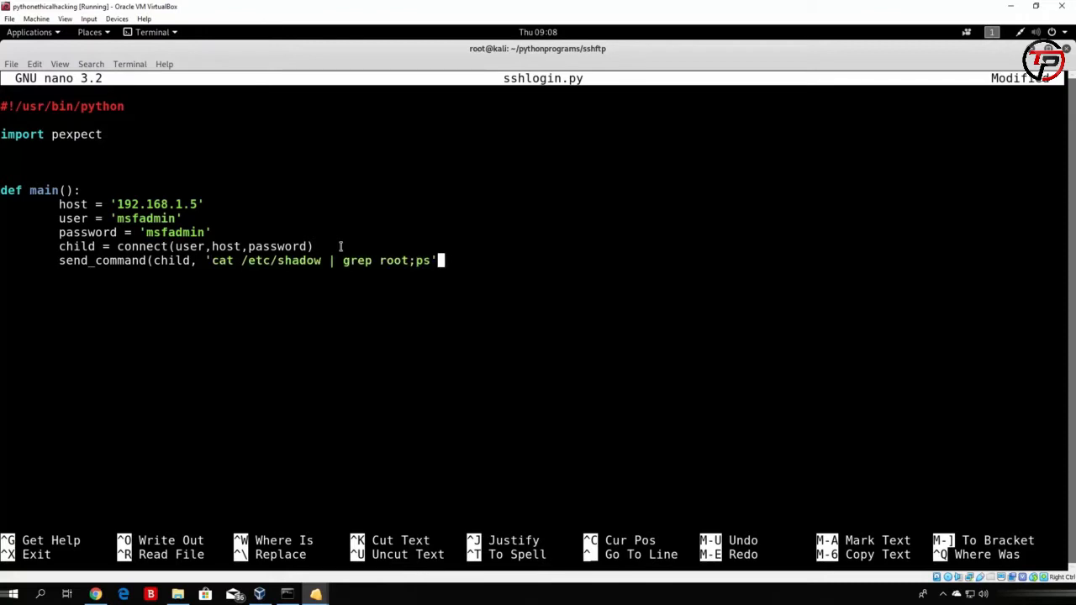
Fix the command string to end with 'grep root;ps' and its closing quote
key(BackSpace)
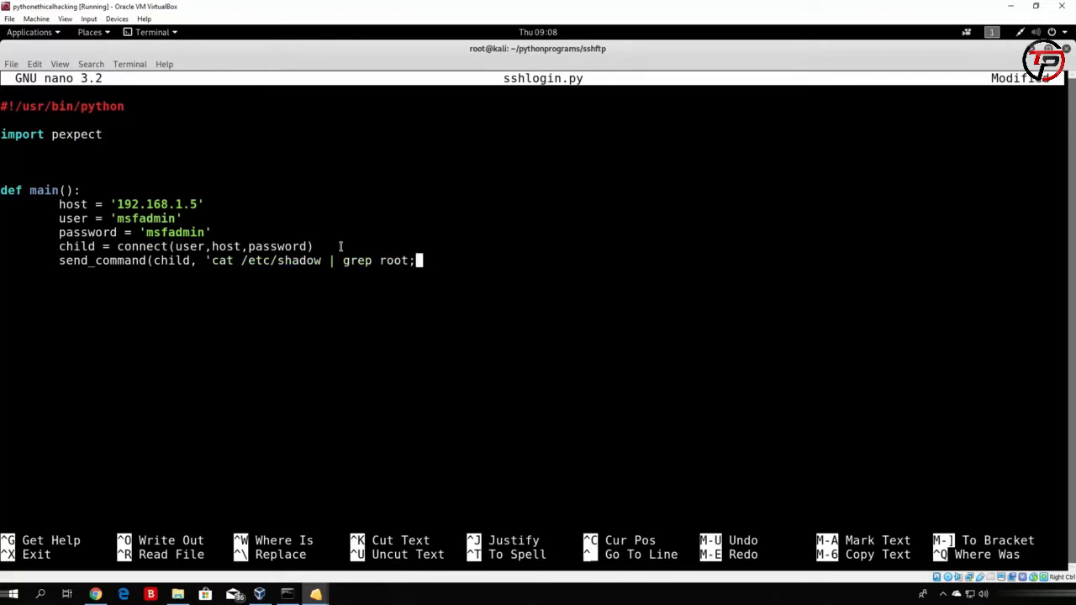
text(ps')
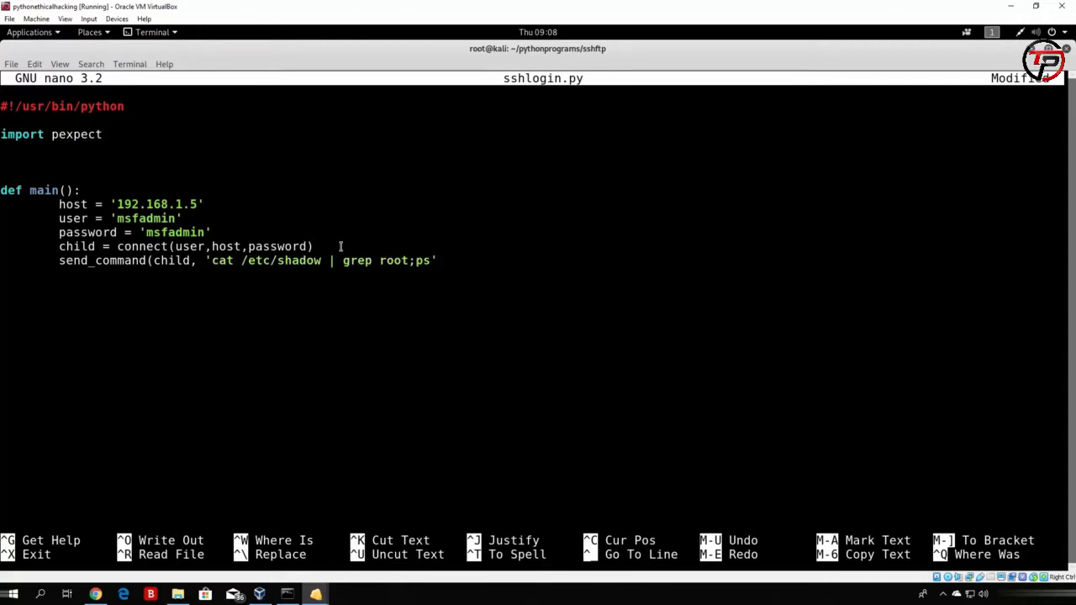
click(178, 260)
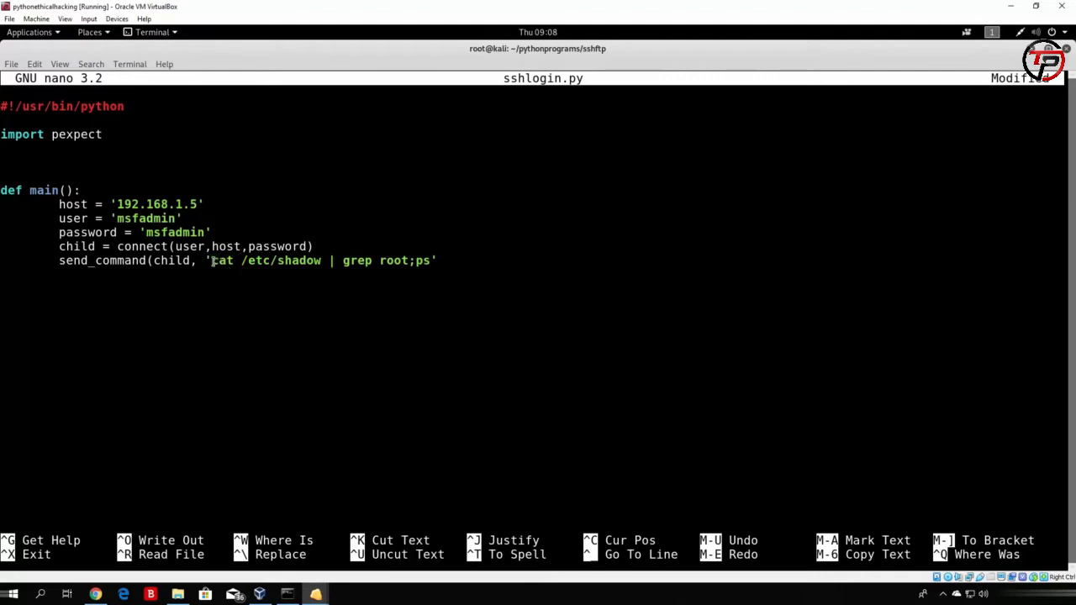
drag(214, 261, 395, 261)
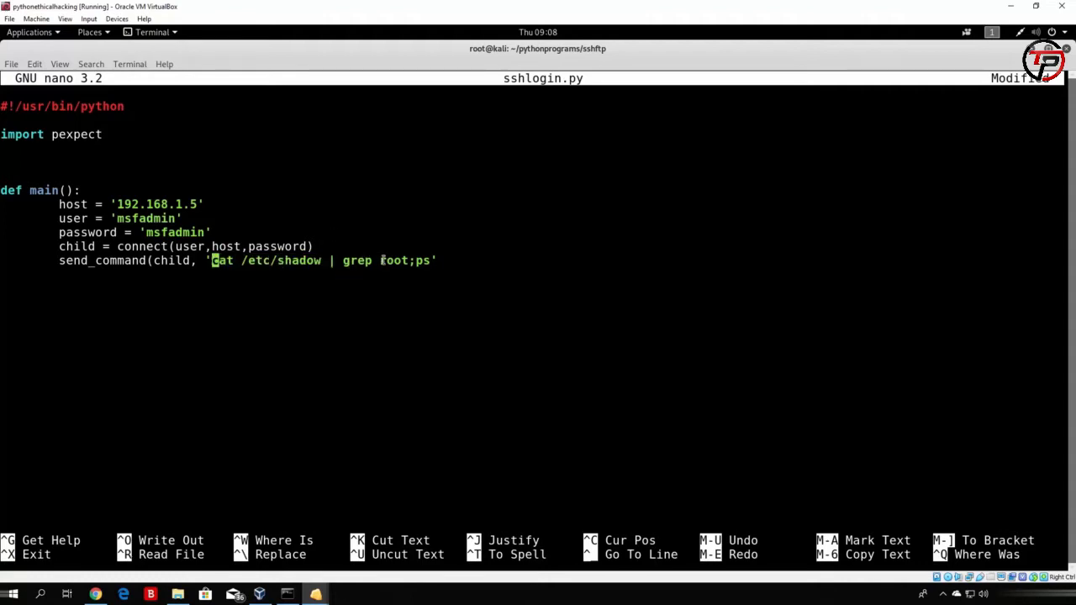
double_click(393, 260)
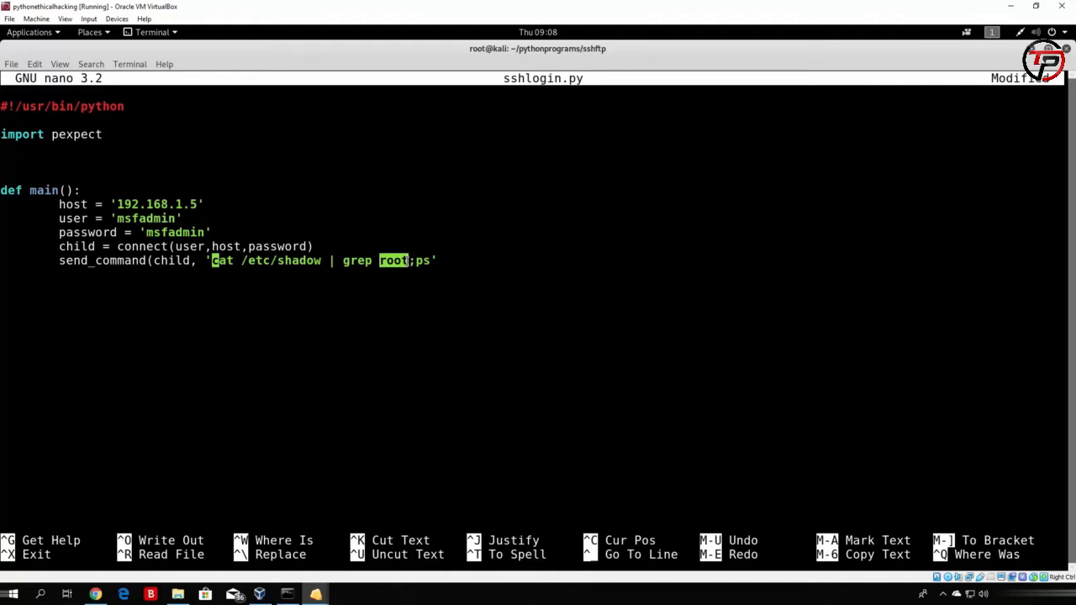
key(BackSpace)
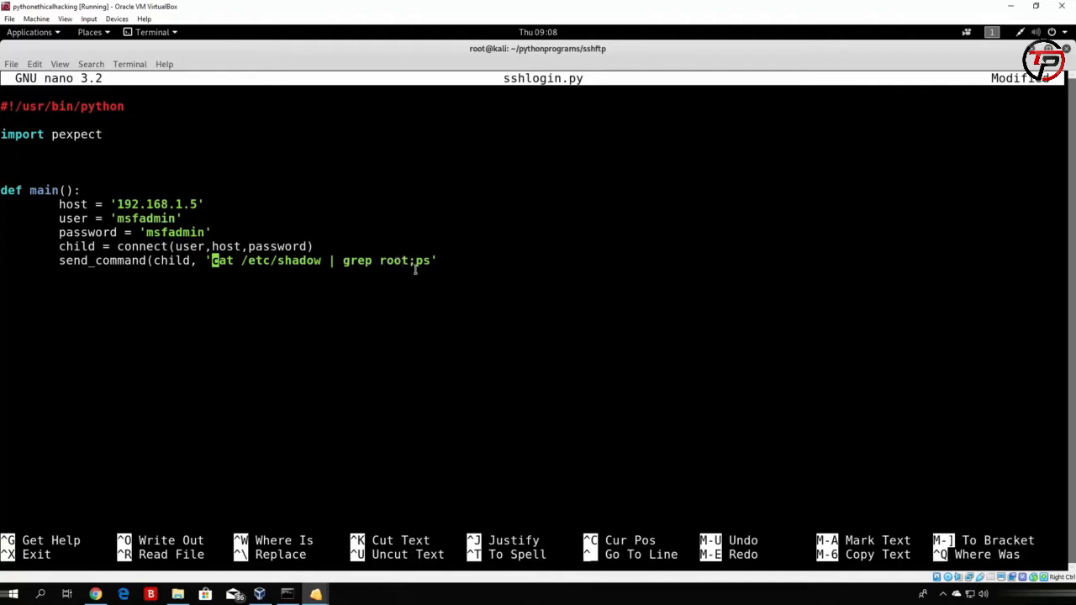
mouse_move(449, 283)
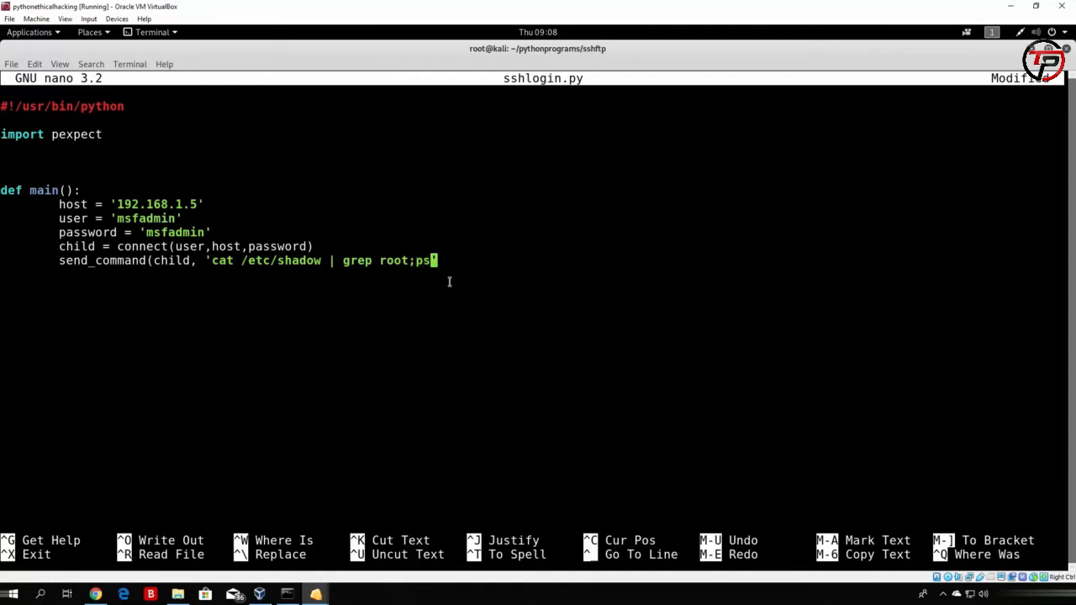
text(')
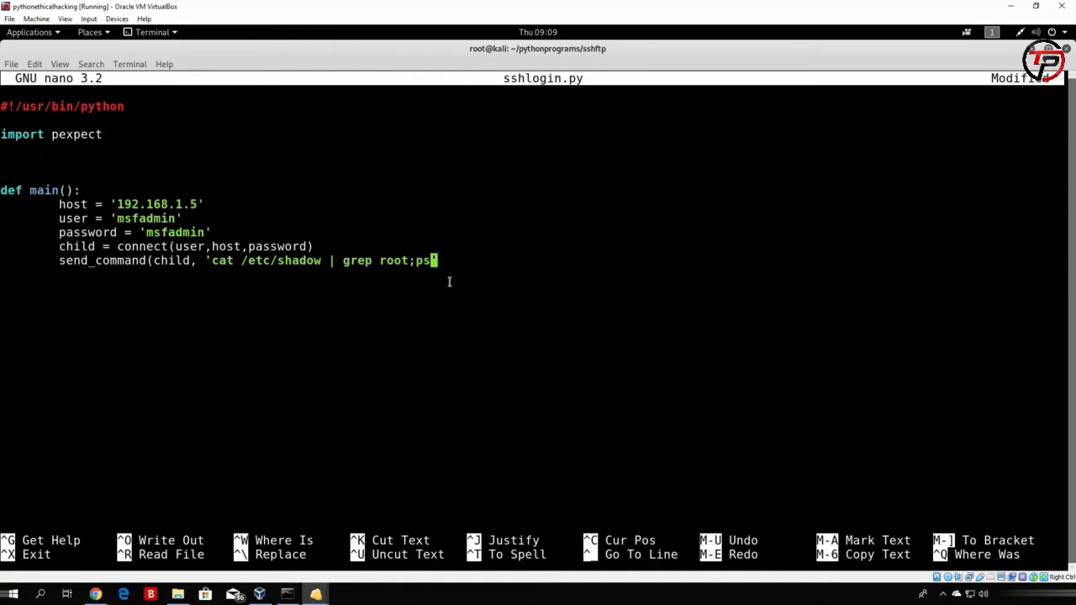
Leave nano and run cat /etc/shadow in the terminal
key(ctrl+o)
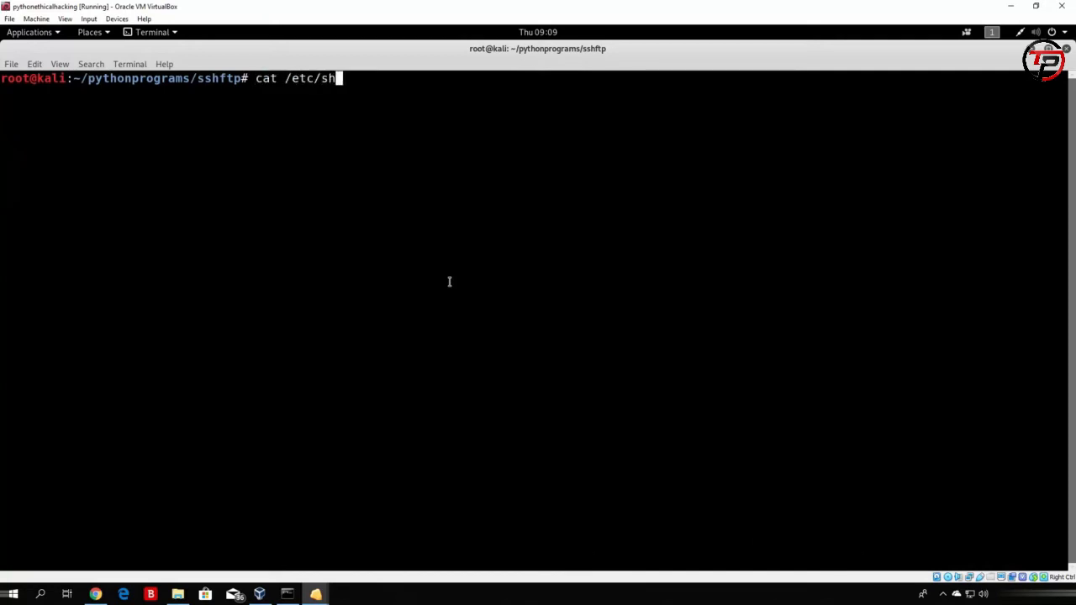
key(Return)
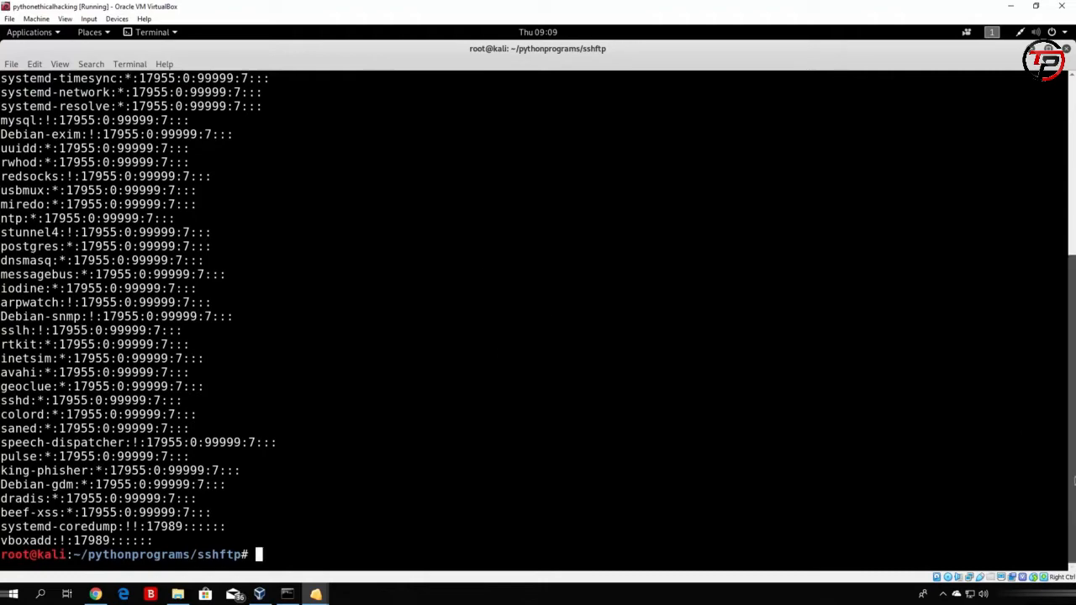
text(cat /etc/shadow)
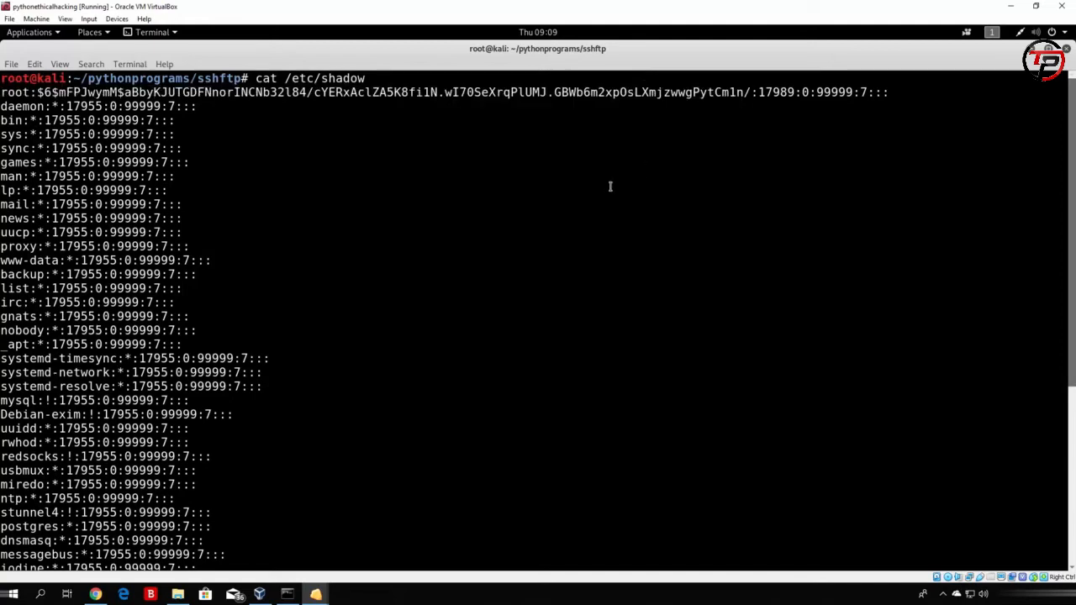
Run cat /etc/shadow | grep root to show only root's entry
scroll(down, 3)
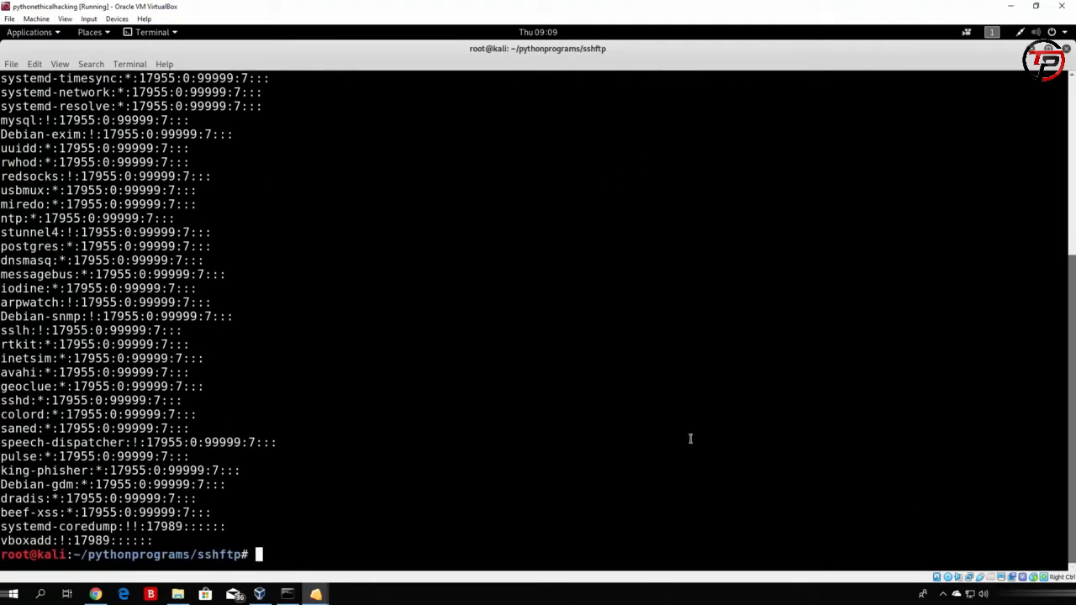
text(cat /etc)
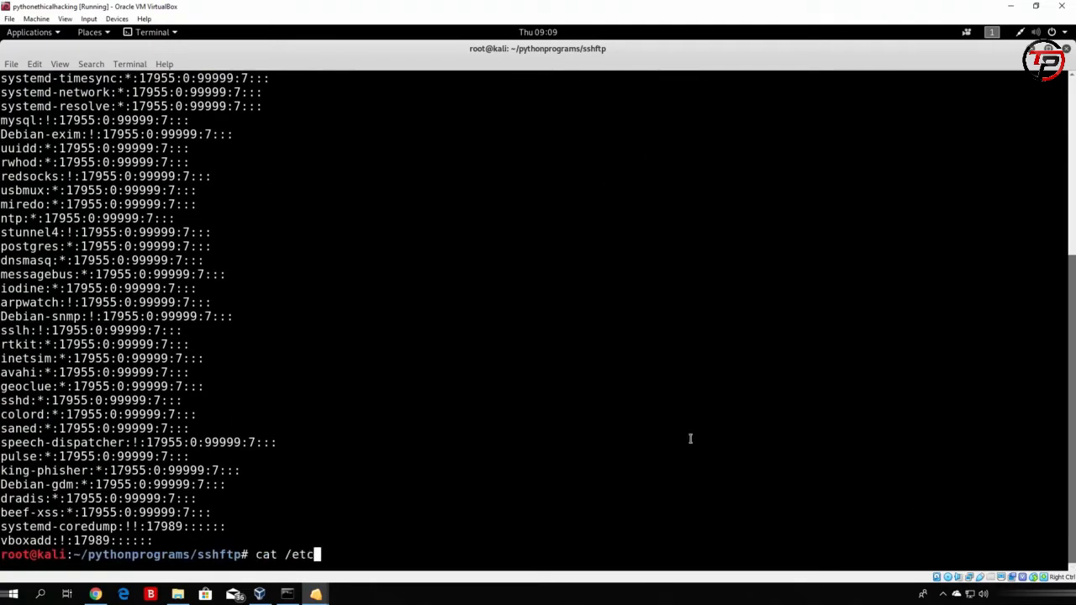
text(/shadow)
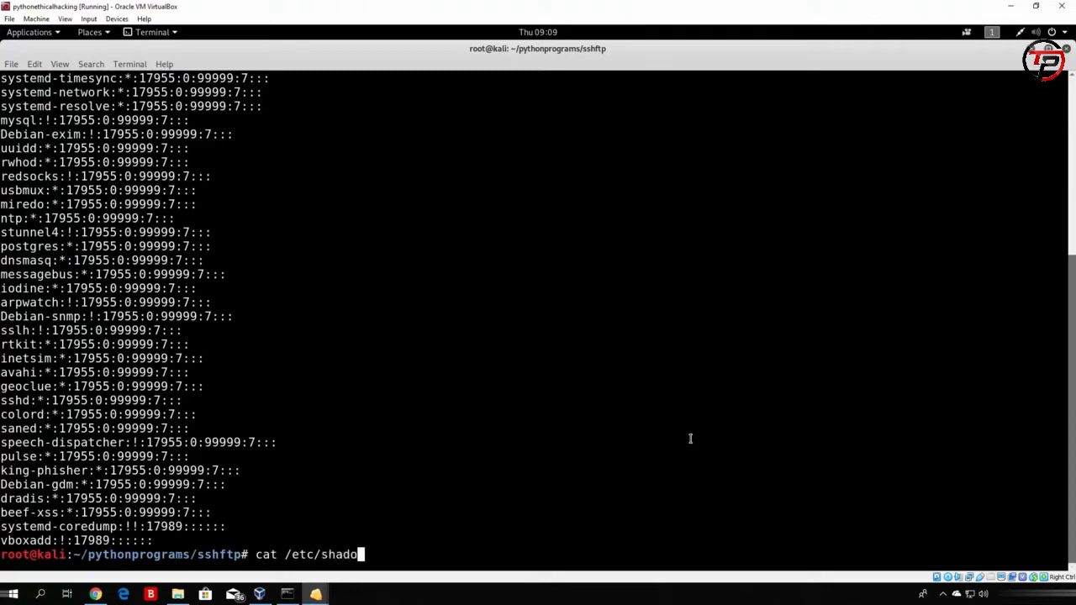
text(| grep root)
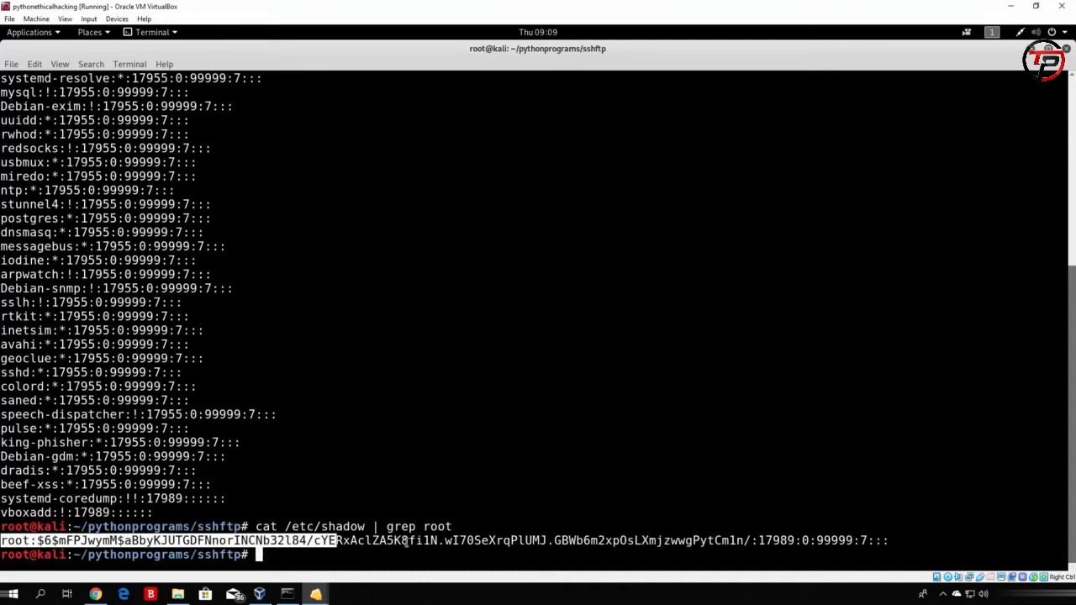
text(cat /etc/shadow)
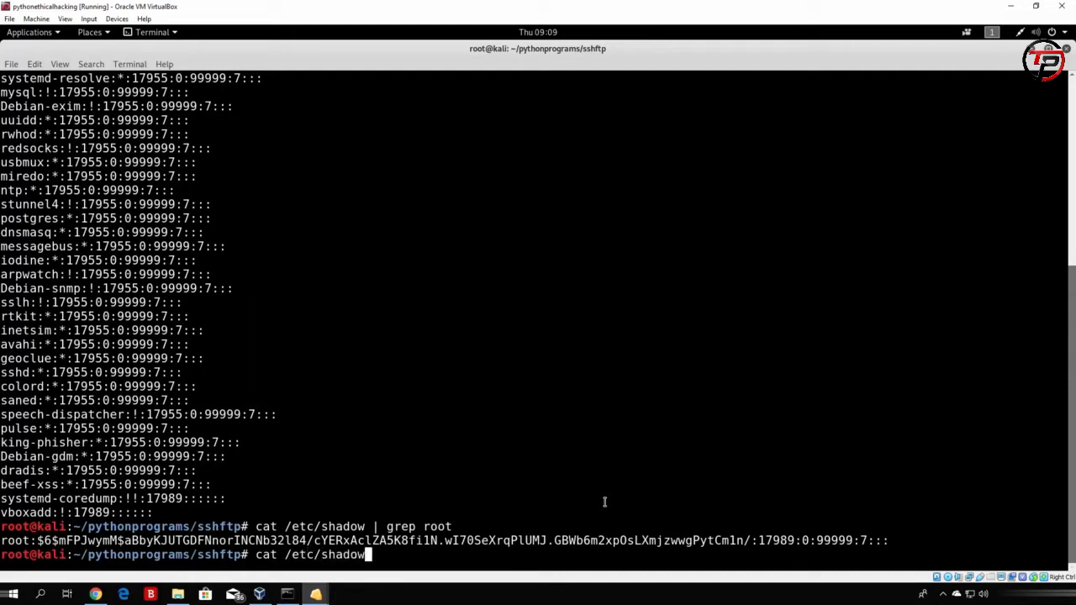
text(| gre)
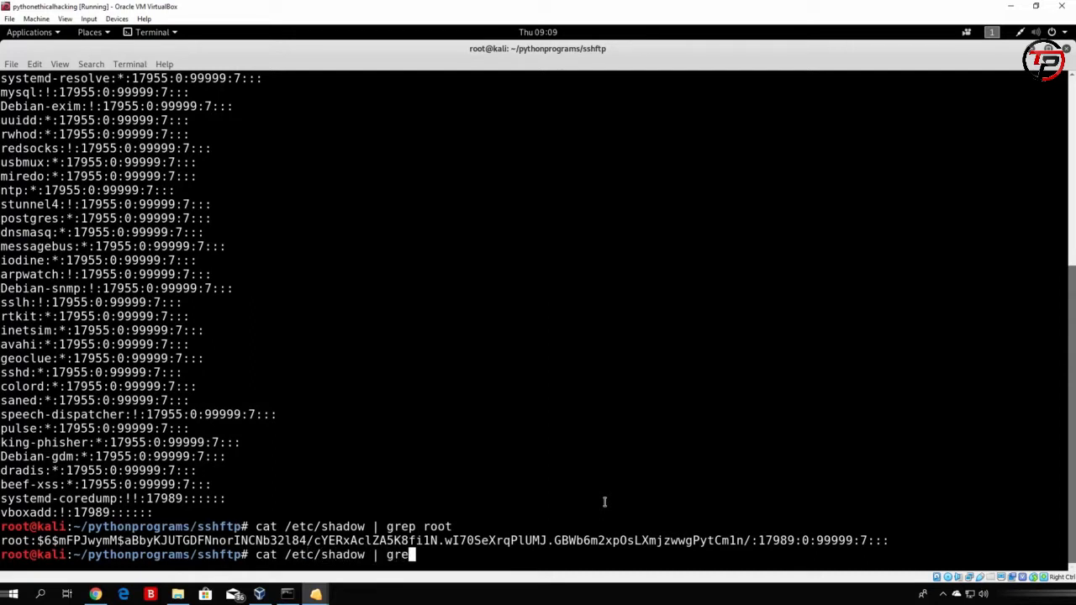
text(o)
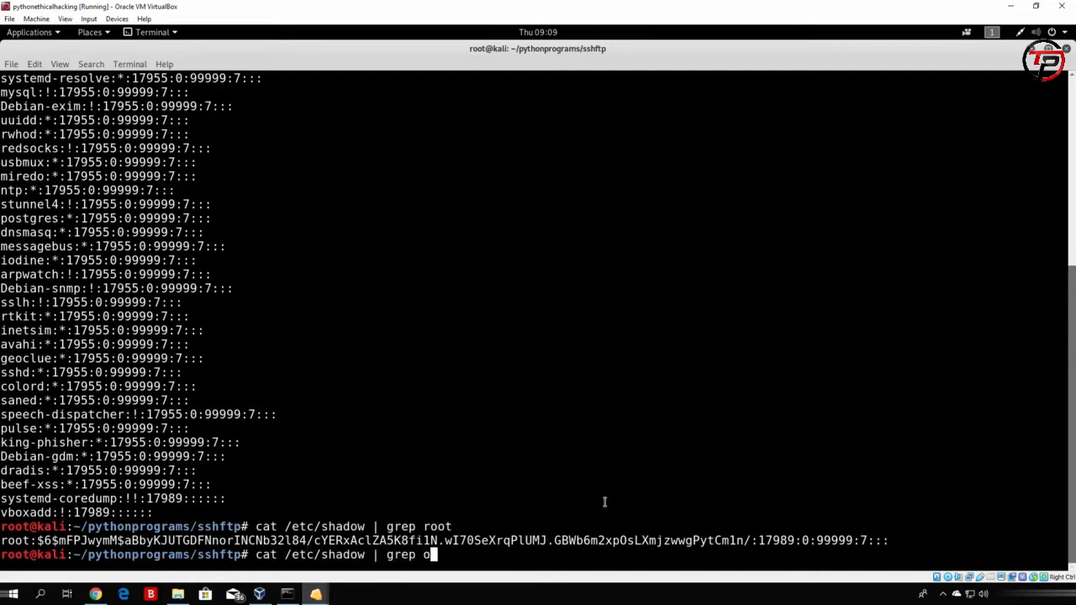
Run the ;ps and ;ls variants, then reopen sshlogin.py in nano
text(oot;ps)
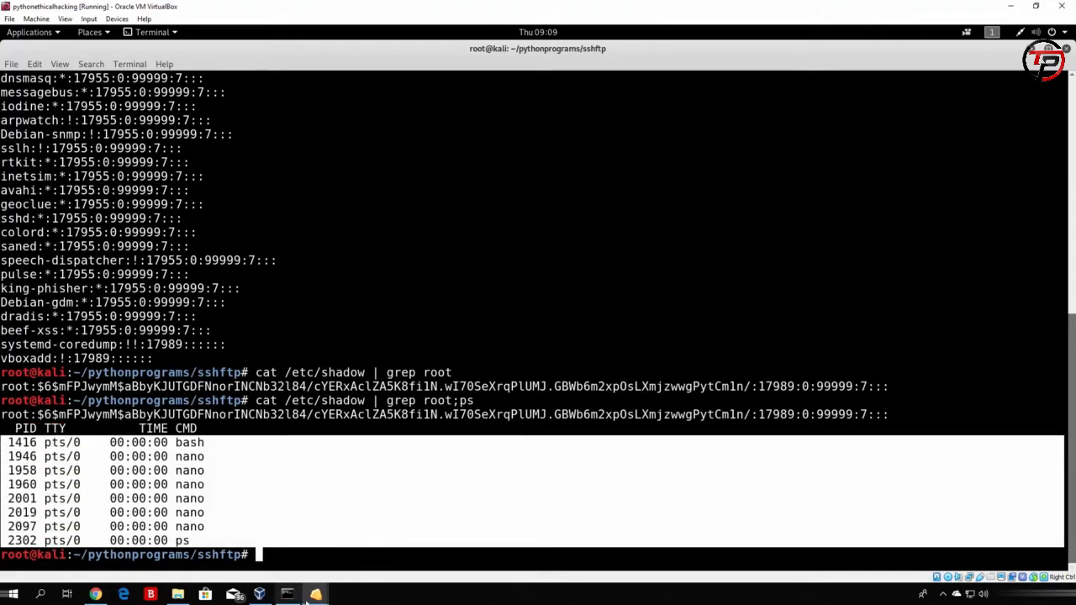
text(cat /etc/shadow | grep root;ps)
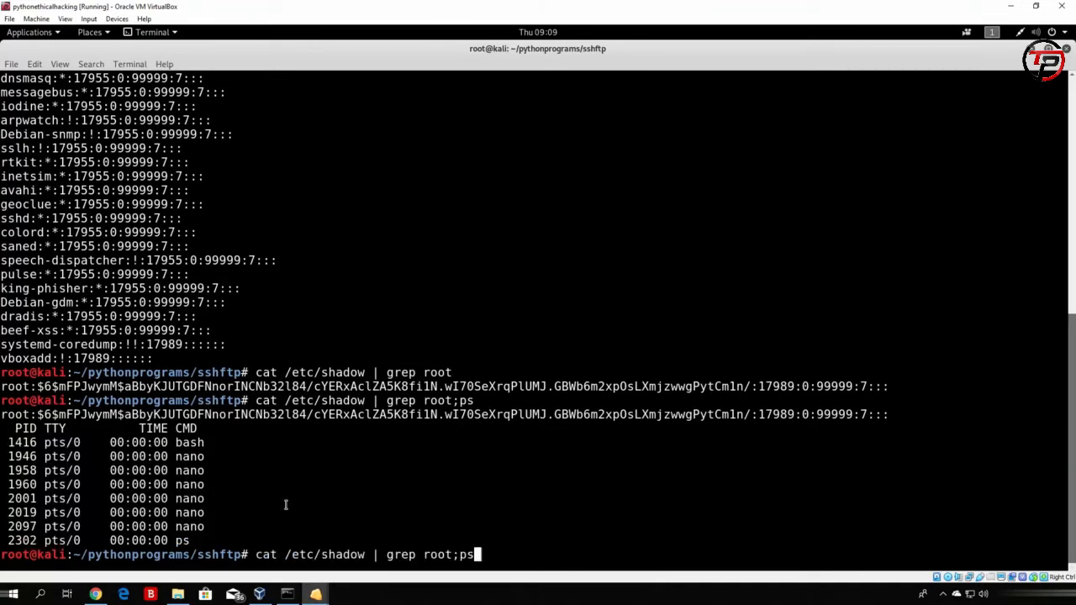
text(;ls)
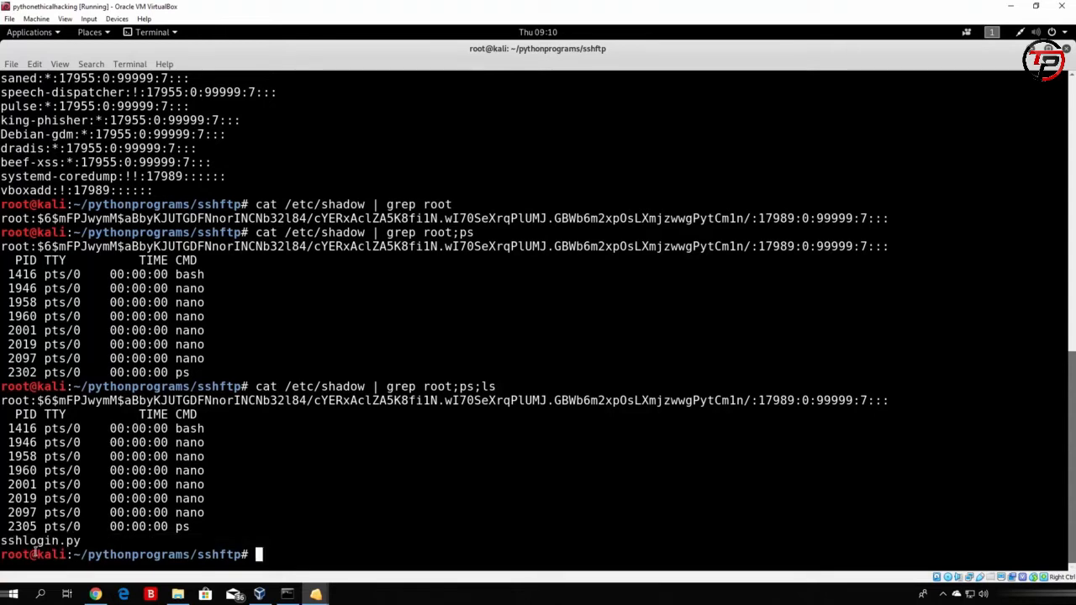
double_click(29, 541)
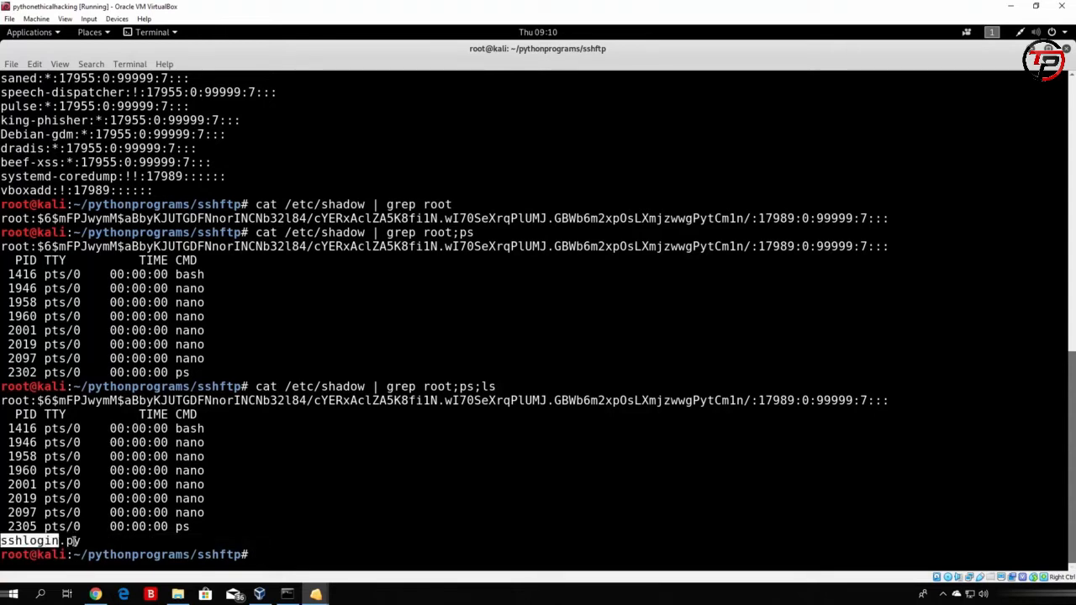
text(nano s)
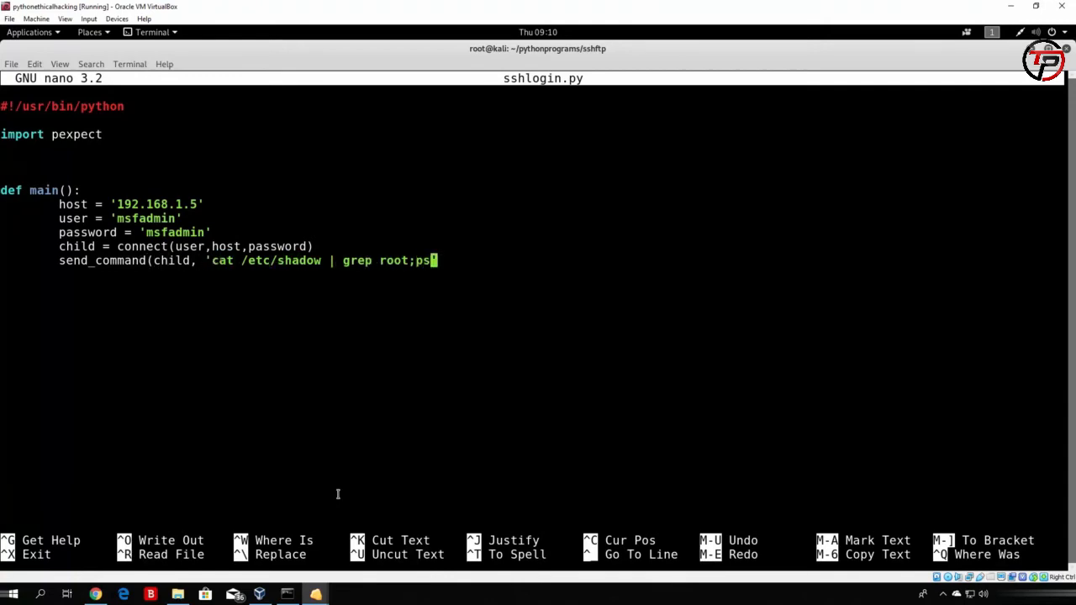
Close send_command with ')', add a main() call at the end, and save with Ctrl+O
text('))
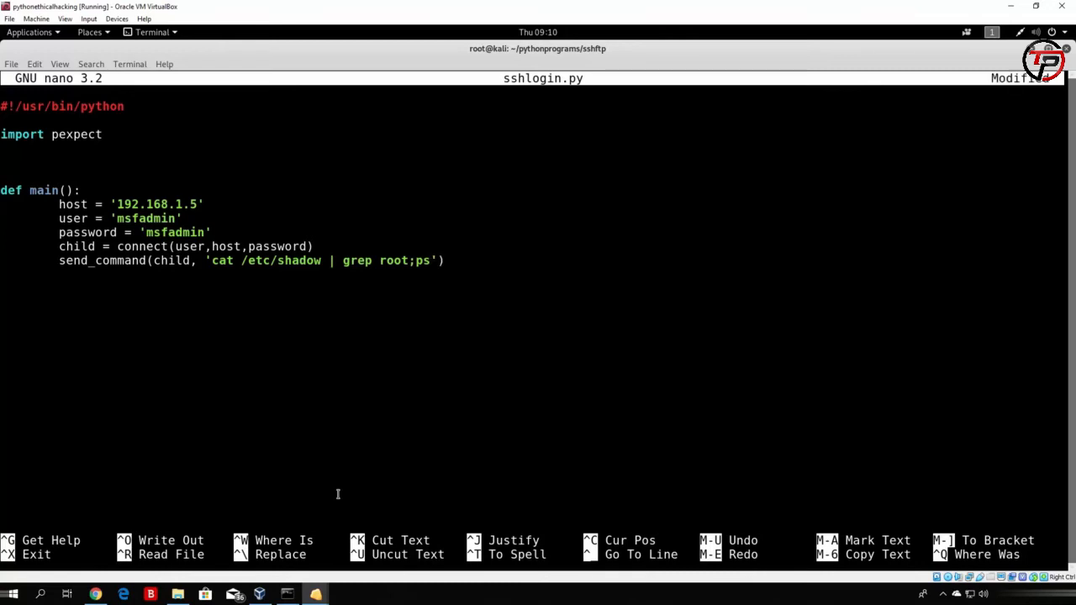
text(ma)
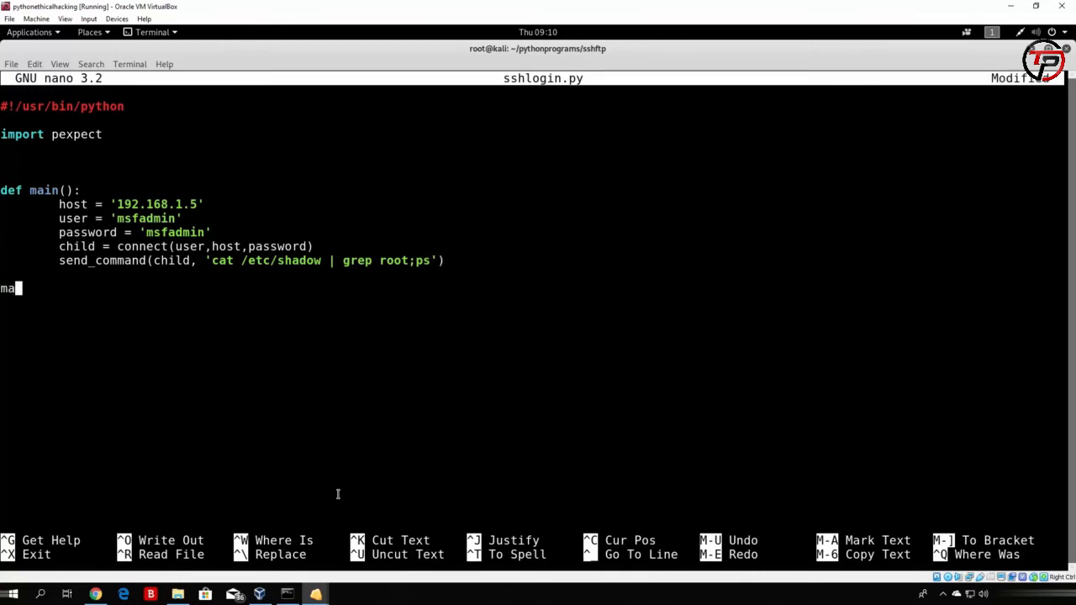
text(in())
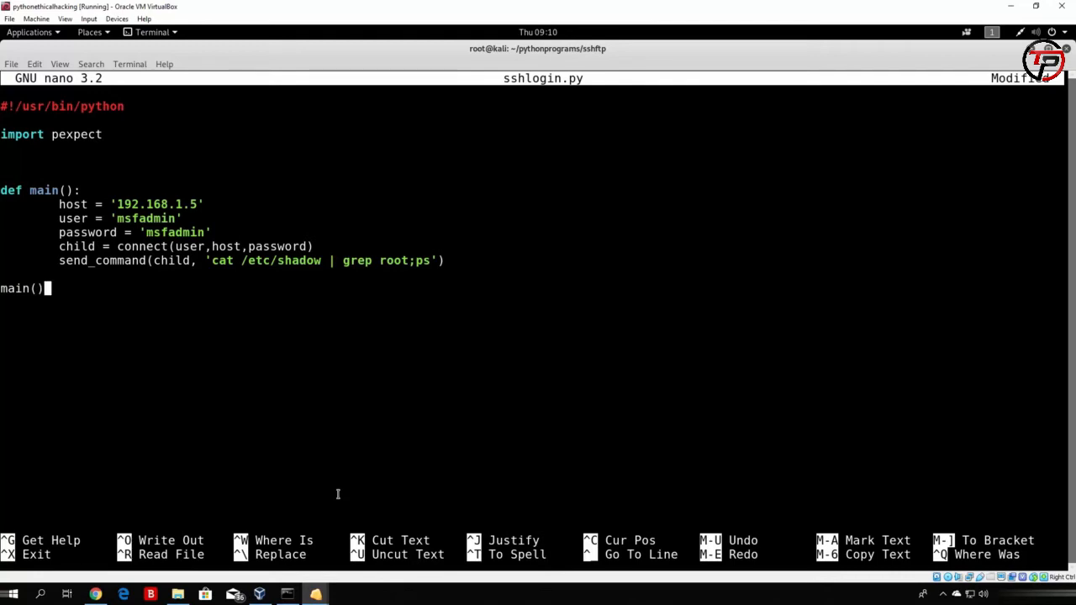
key(ctrl+o)
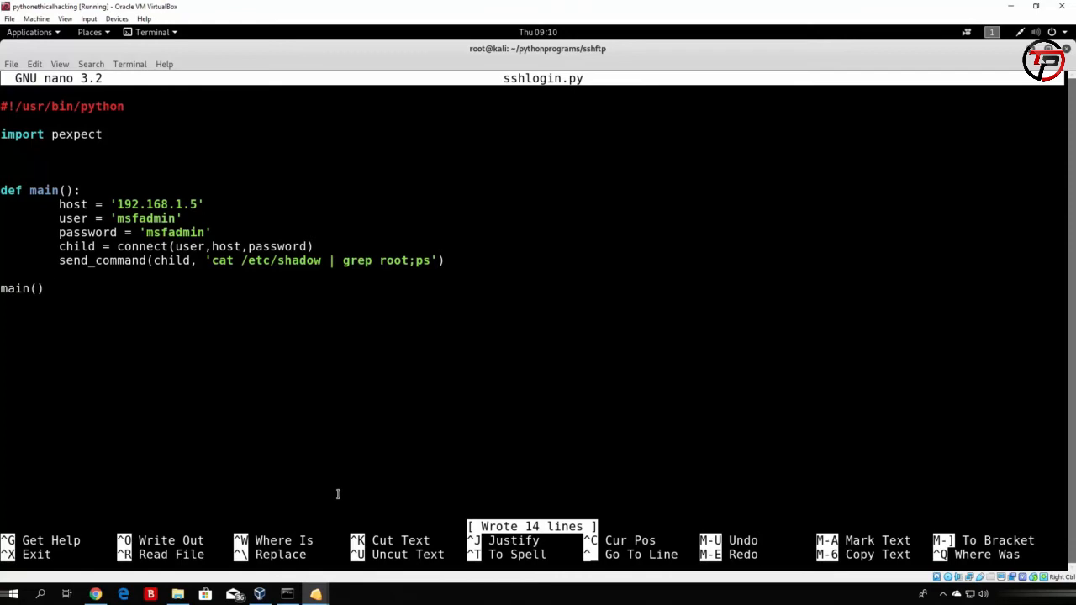
click(43, 288)
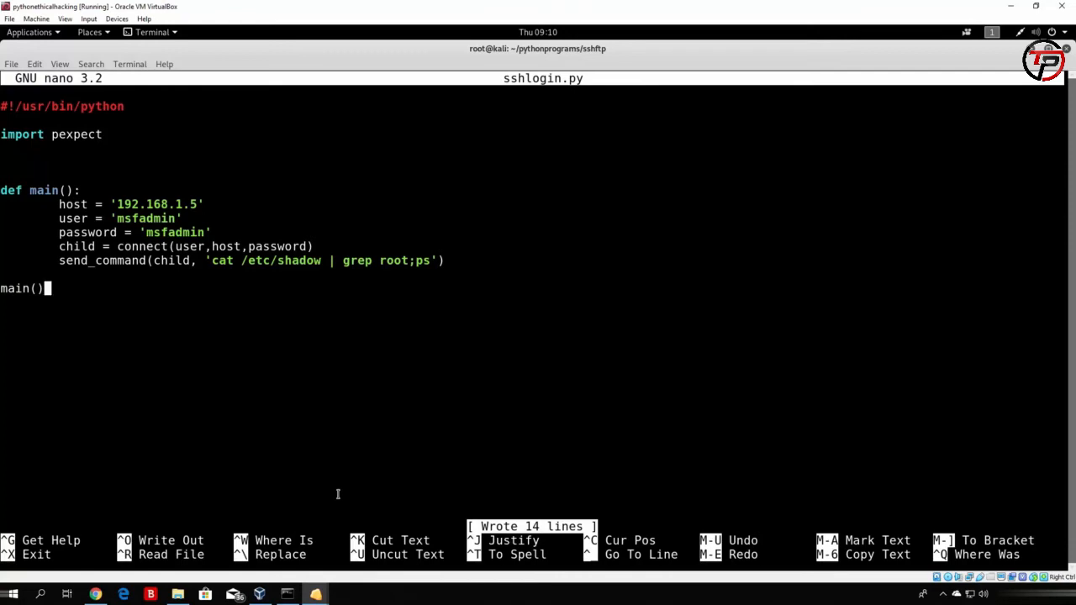